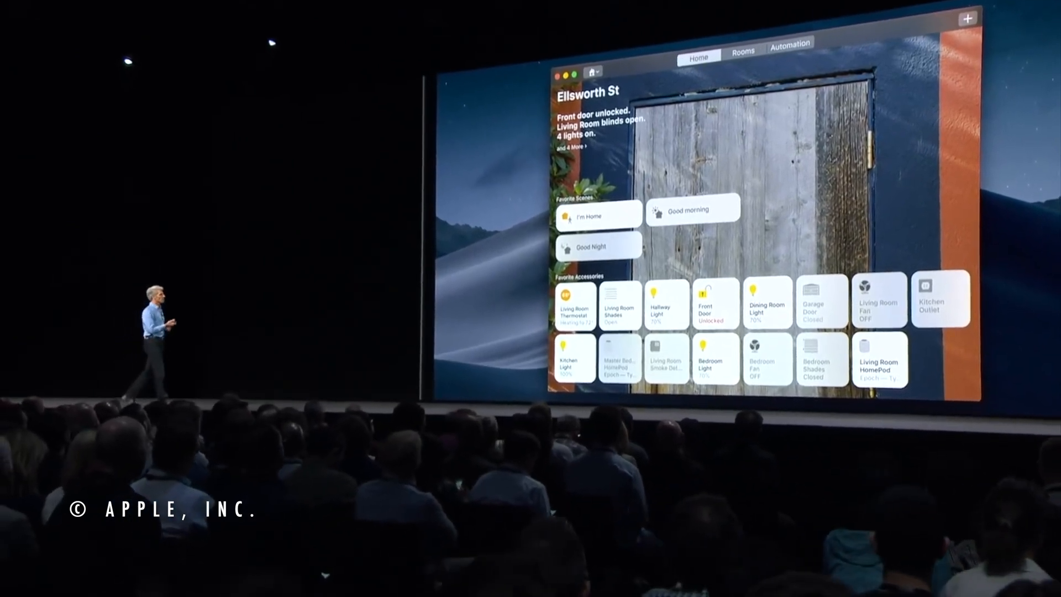
# Step: Open the HomeControl menu bar list and scroll through its scenes and room-grouped devices
pyautogui.scroll(-3)
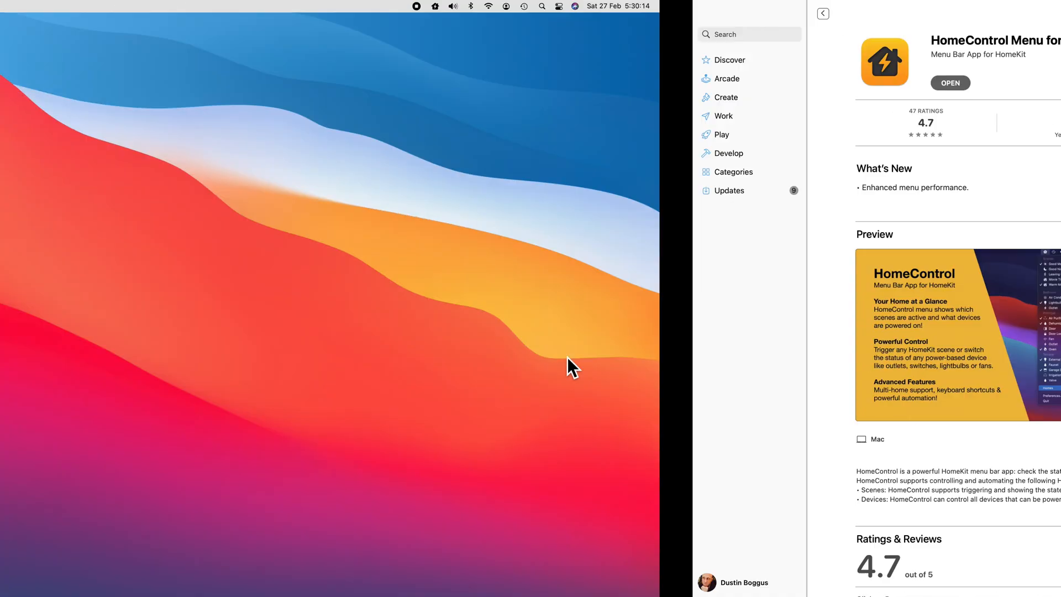
pyautogui.click(818, 6)
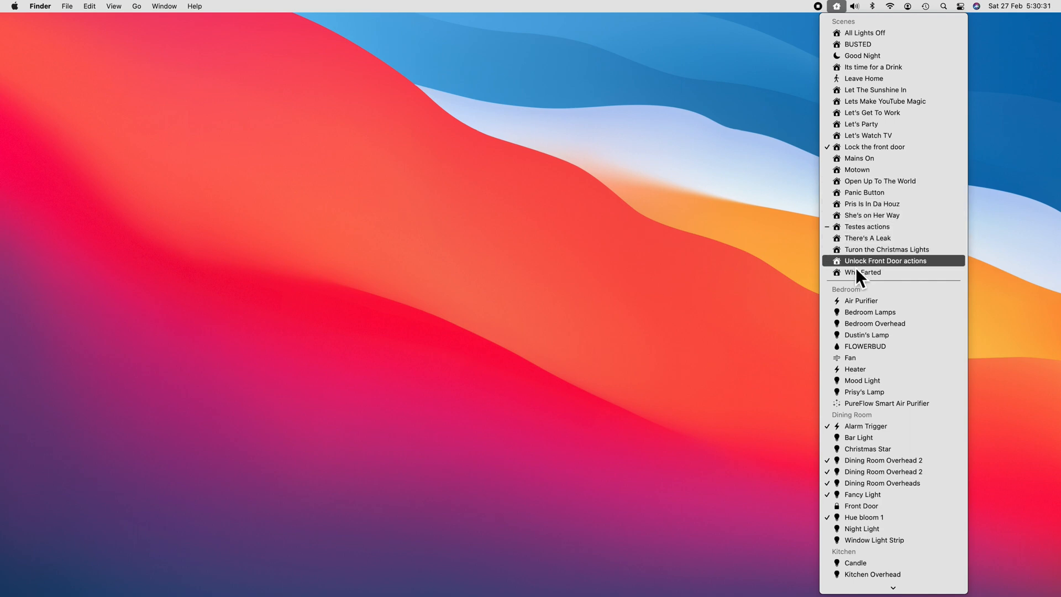
pyautogui.moveTo(843, 399)
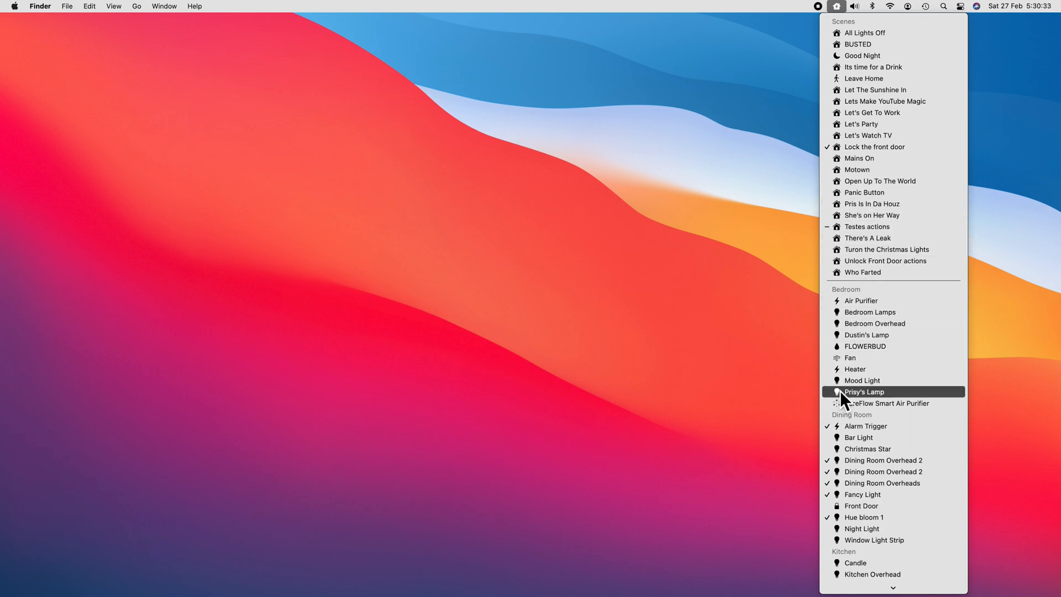
pyautogui.scroll(-3)
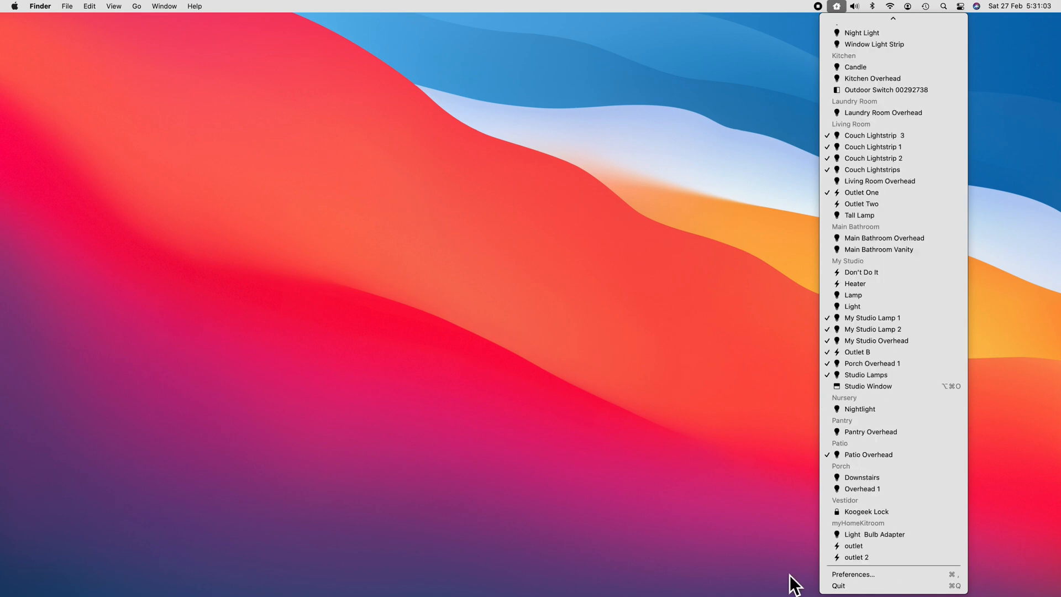
# Step: In HomeControl Preferences, open Customize Items and uncheck Hide for the Breathe Easy scene
pyautogui.click(852, 574)
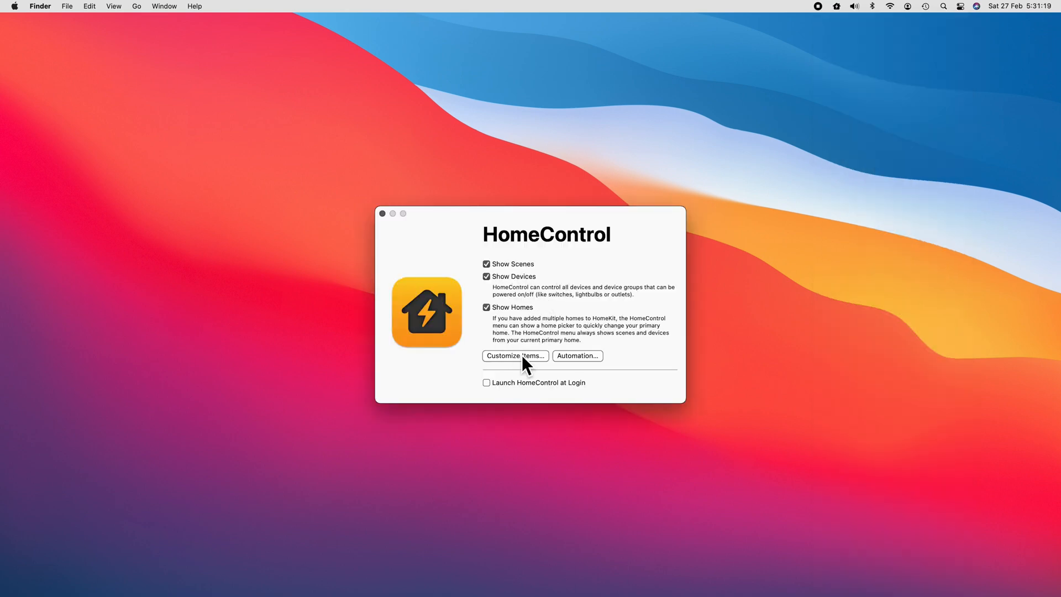
pyautogui.click(514, 356)
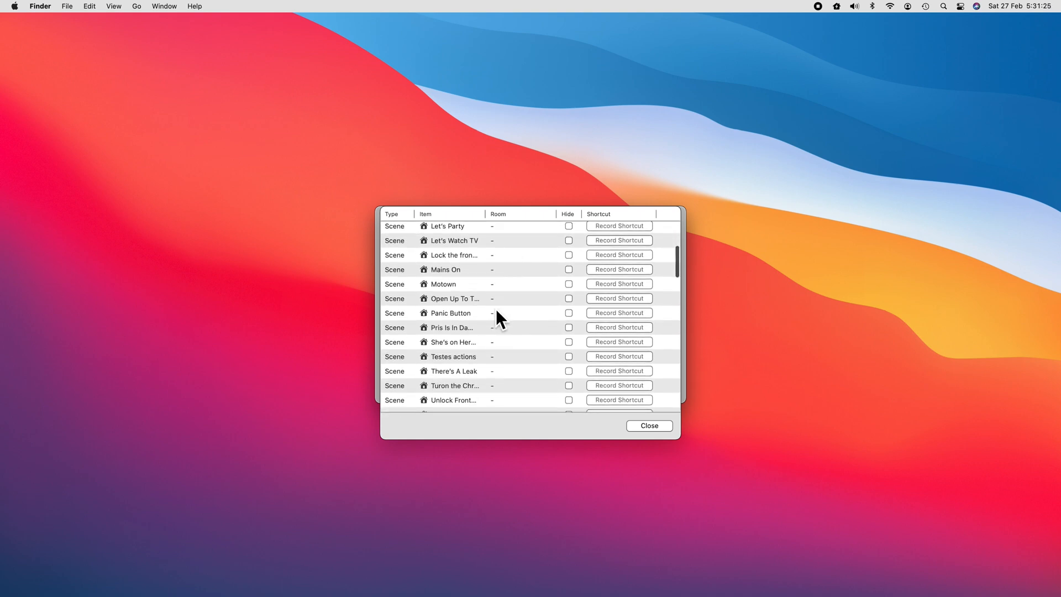
pyautogui.scroll(3)
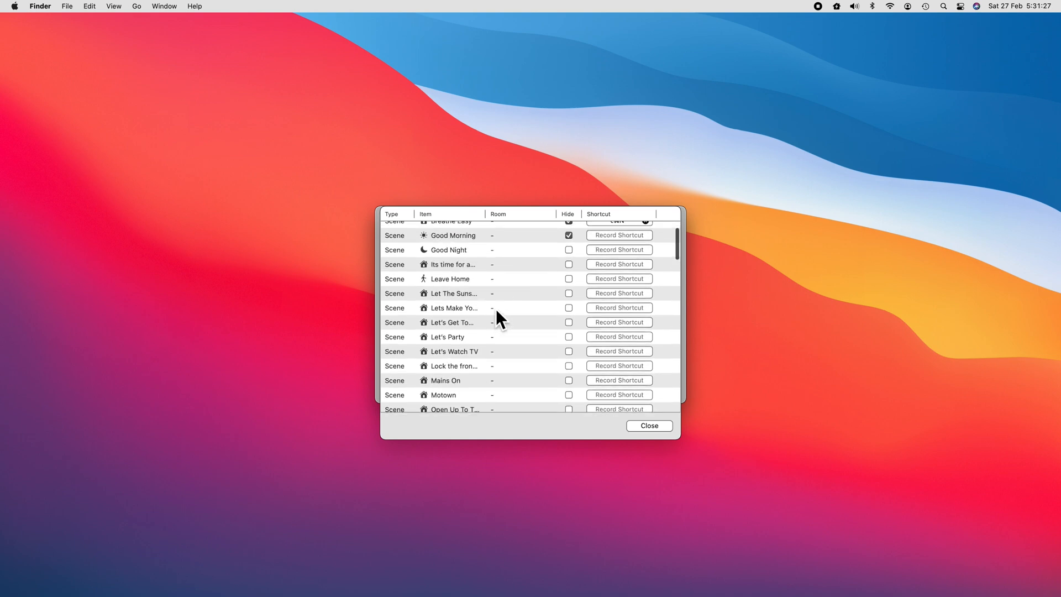
pyautogui.moveTo(570, 369)
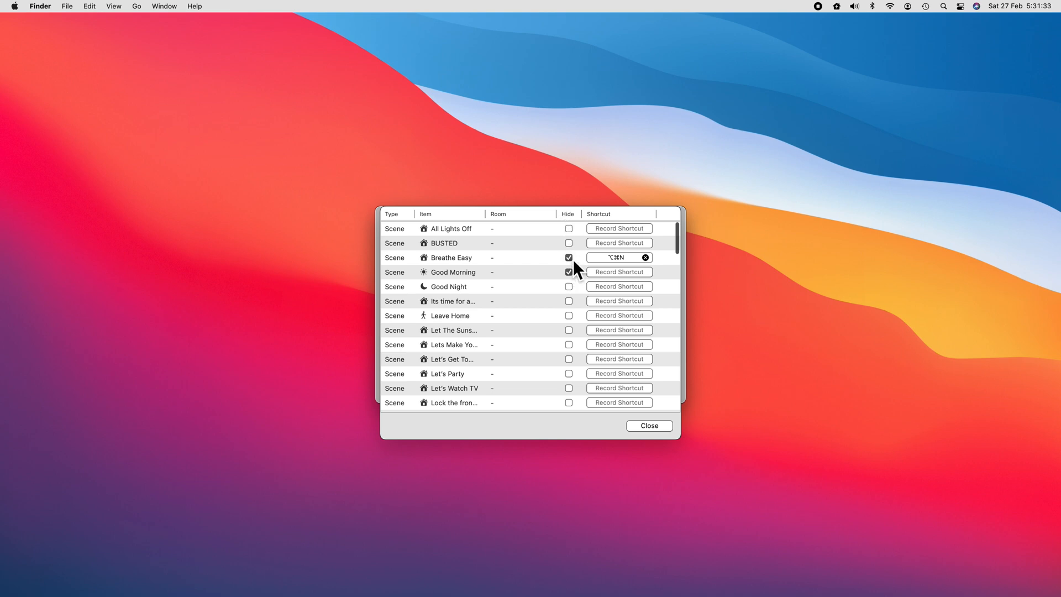
pyautogui.click(568, 272)
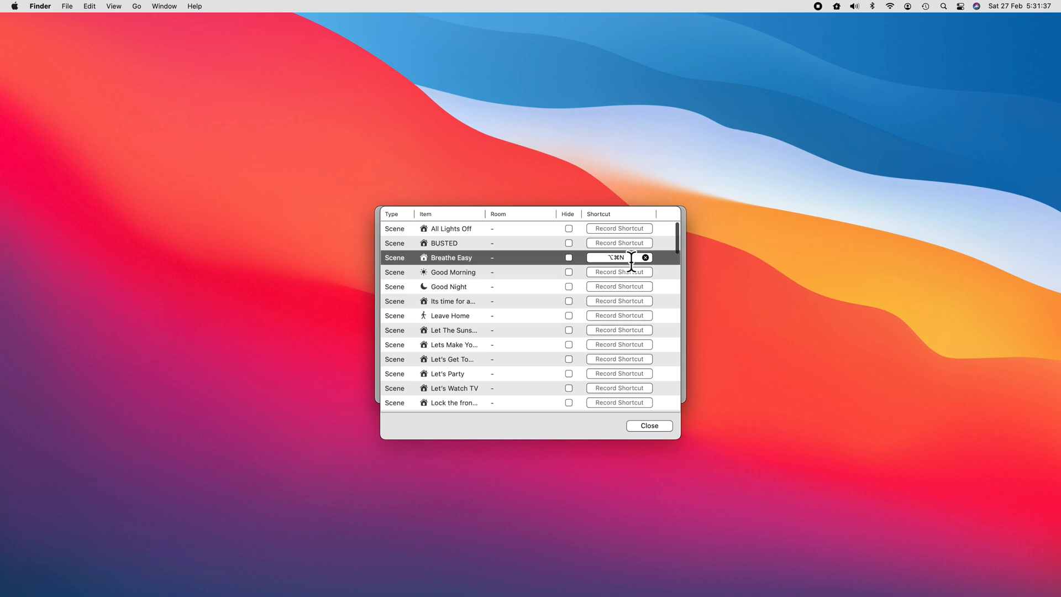
pyautogui.moveTo(620, 282)
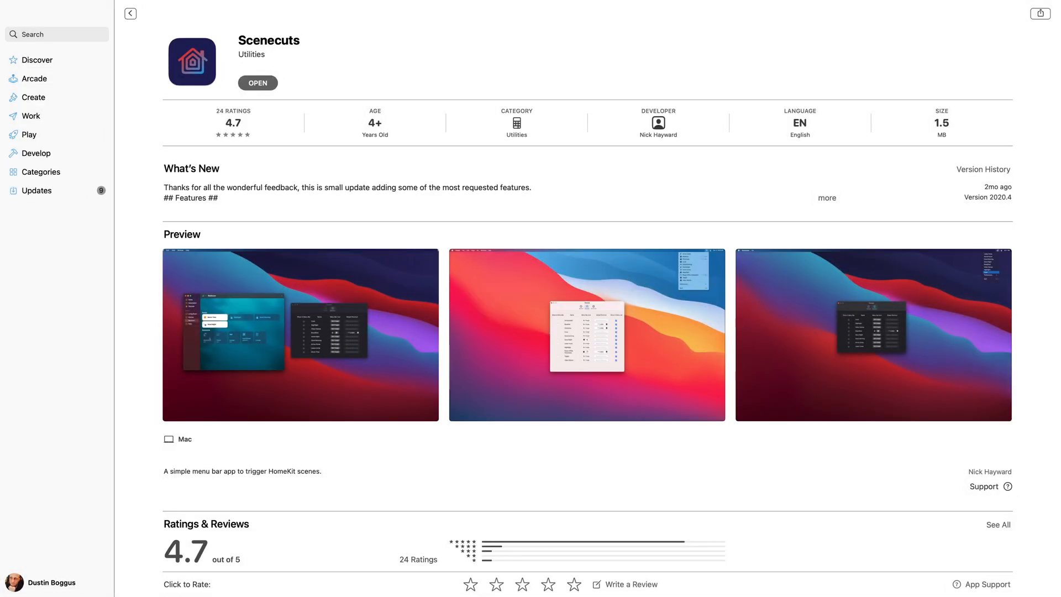
# Step: Expand Scenecuts' release notes, launch the app, and show its menu bar scene list
pyautogui.click(827, 198)
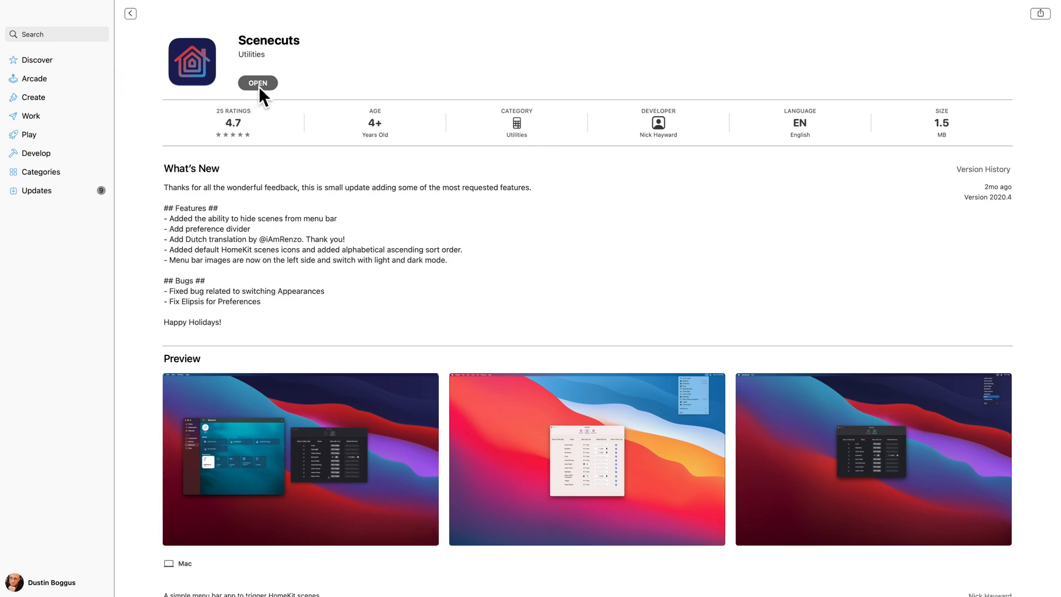
pyautogui.click(257, 82)
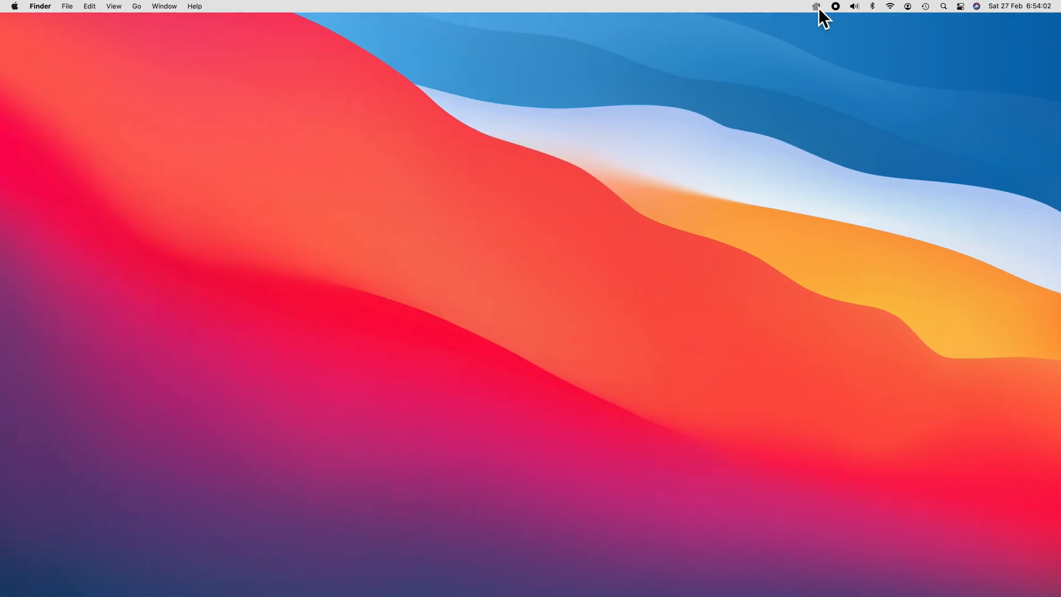
pyautogui.click(815, 6)
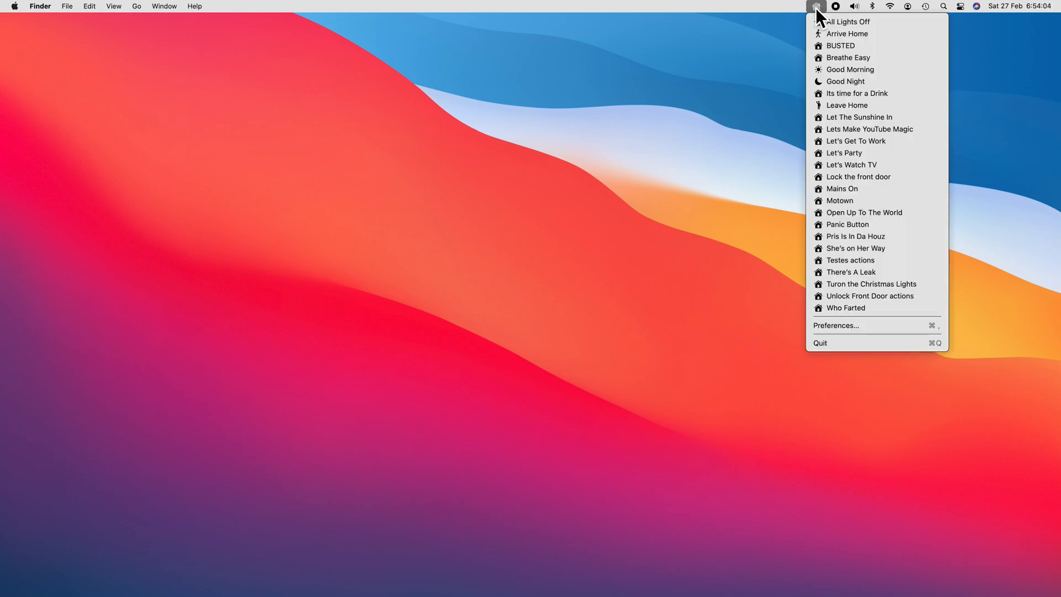
pyautogui.moveTo(840, 77)
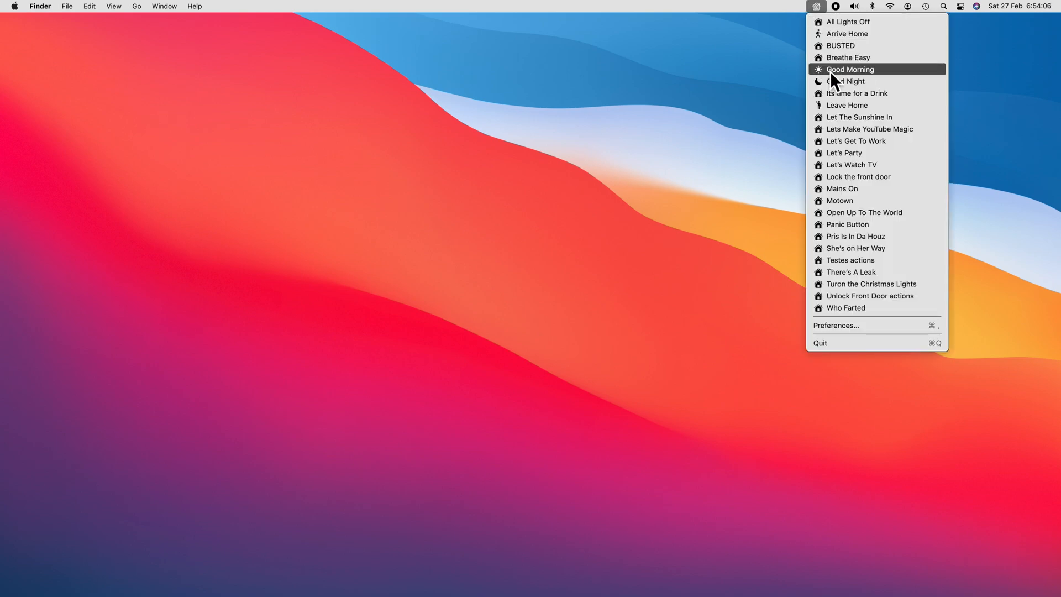
pyautogui.moveTo(844, 232)
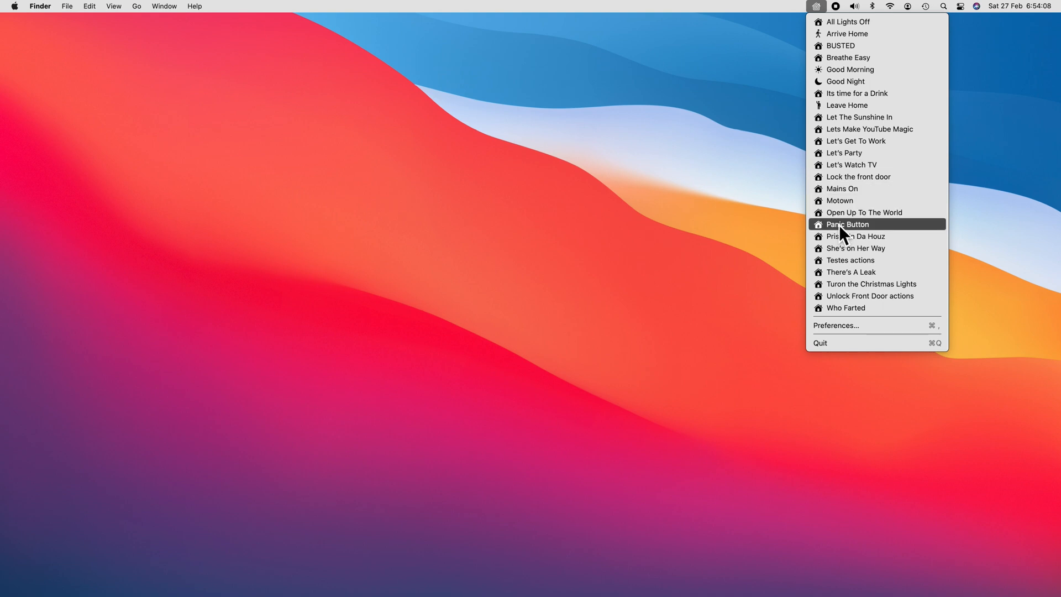
pyautogui.moveTo(843, 322)
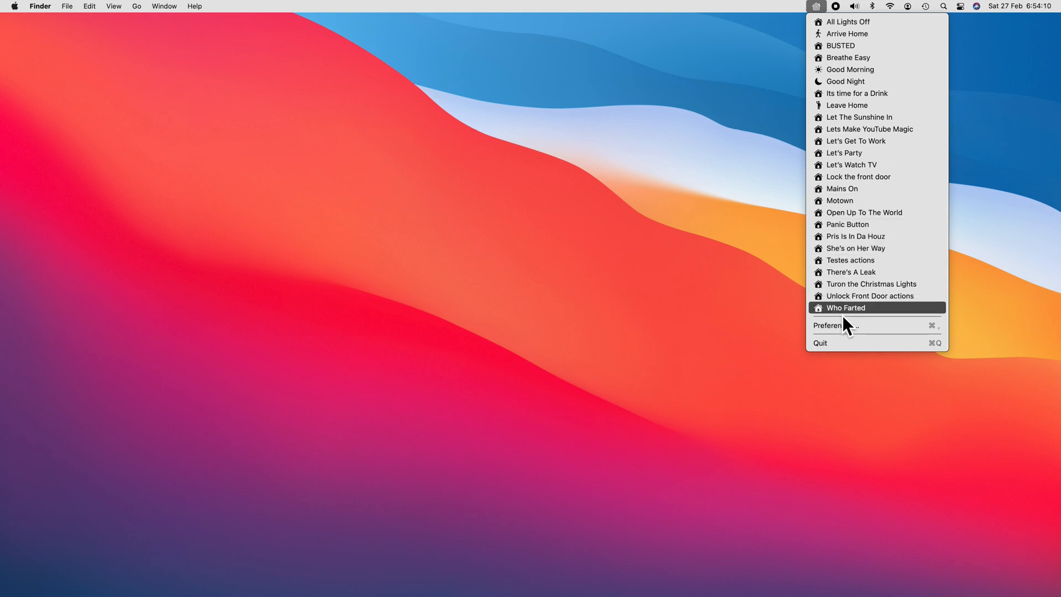
# Step: Open Scenecuts' Scenes settings and browse the scene image picker, then cancel it
pyautogui.click(836, 325)
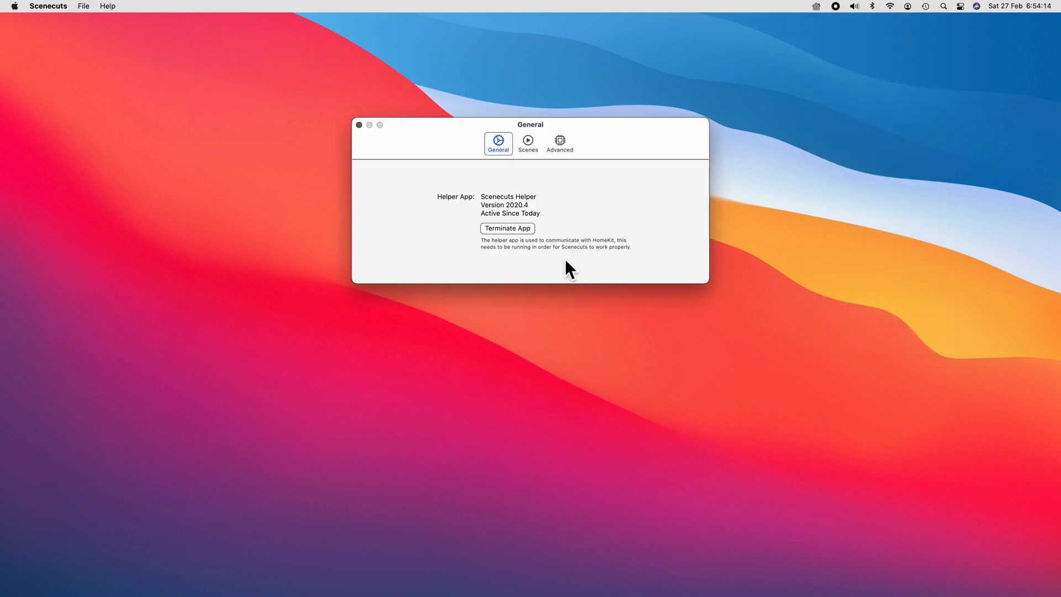
pyautogui.click(527, 139)
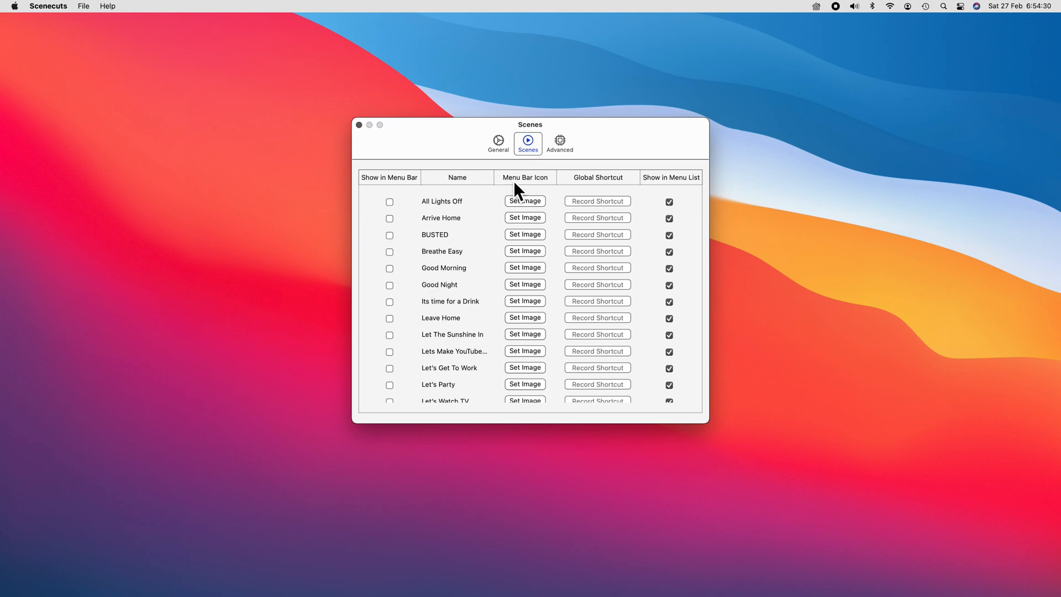
pyautogui.click(525, 200)
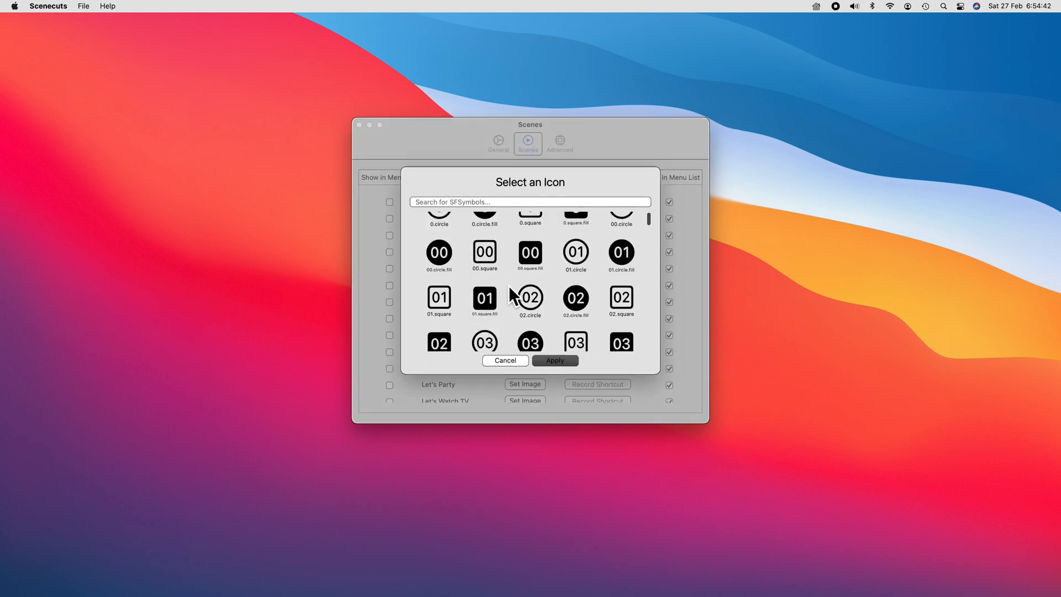
pyautogui.scroll(-3)
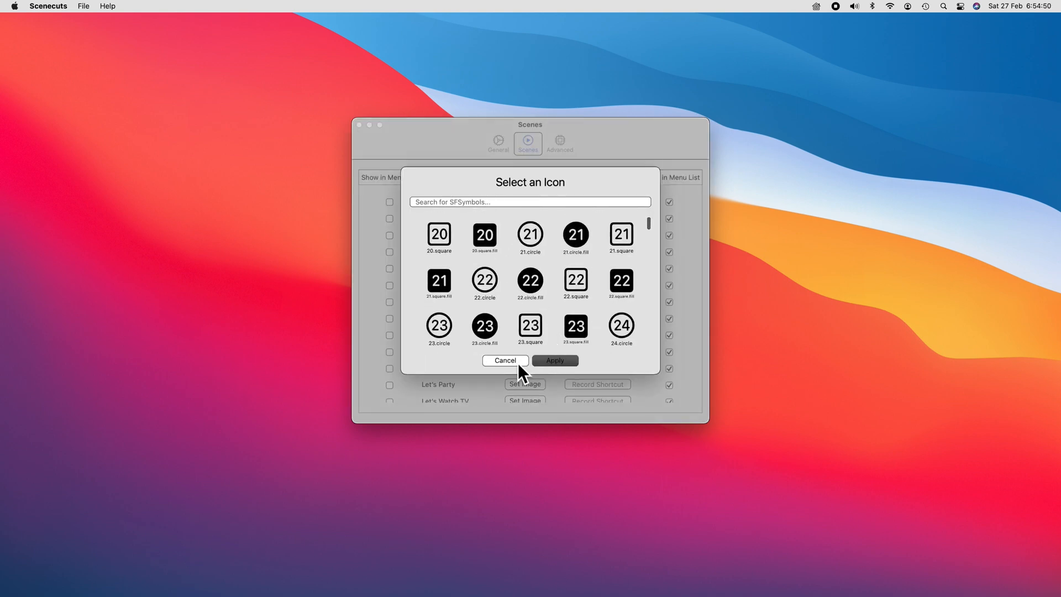
pyautogui.click(504, 360)
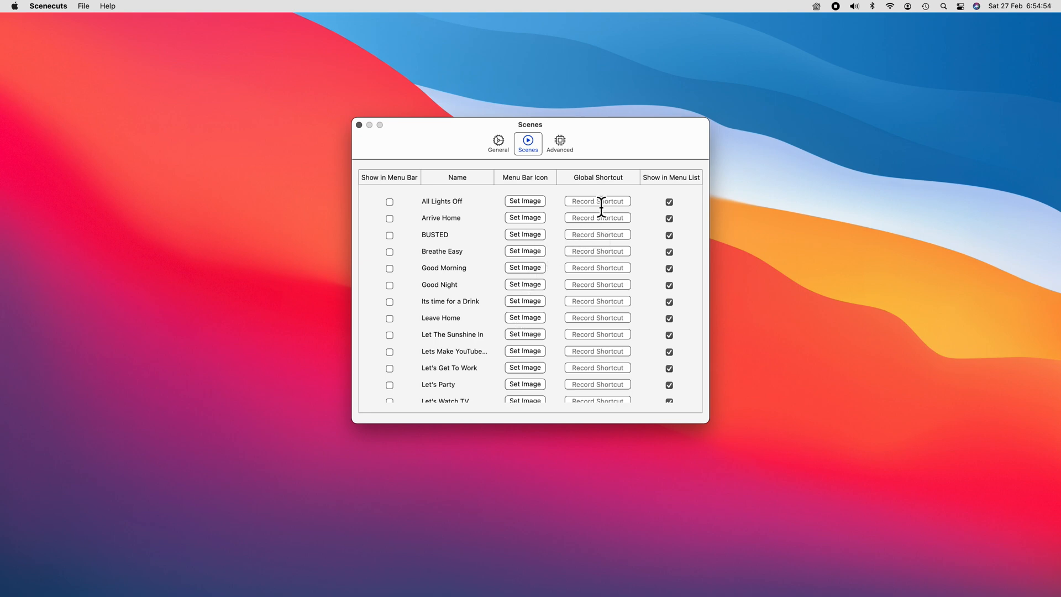
# Step: Try recording Cmd+Space as All Lights Off's shortcut and dismiss the conflict alert
pyautogui.click(597, 201)
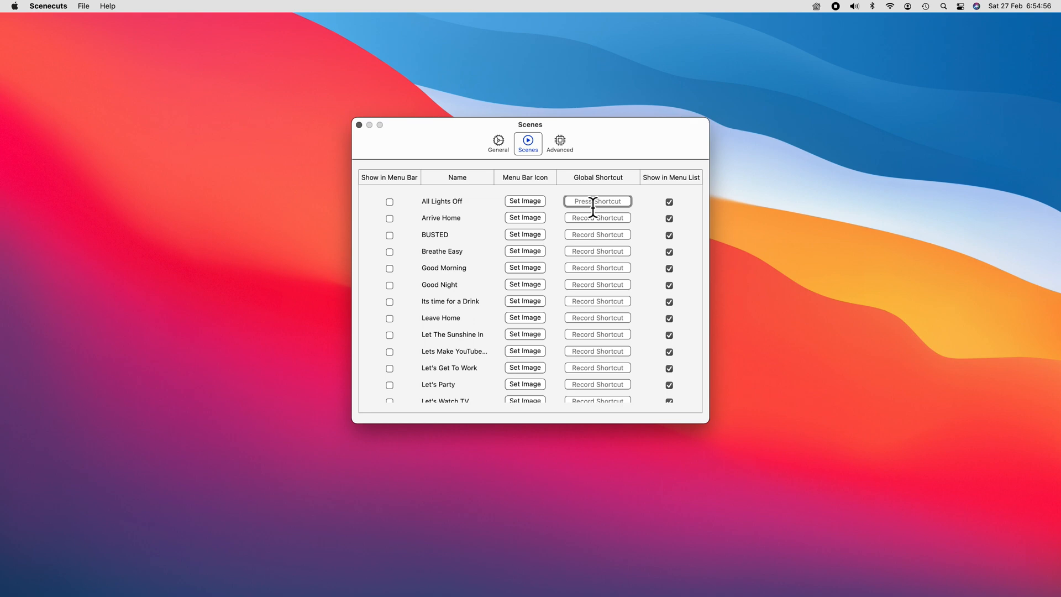
pyautogui.press('cmd+space')
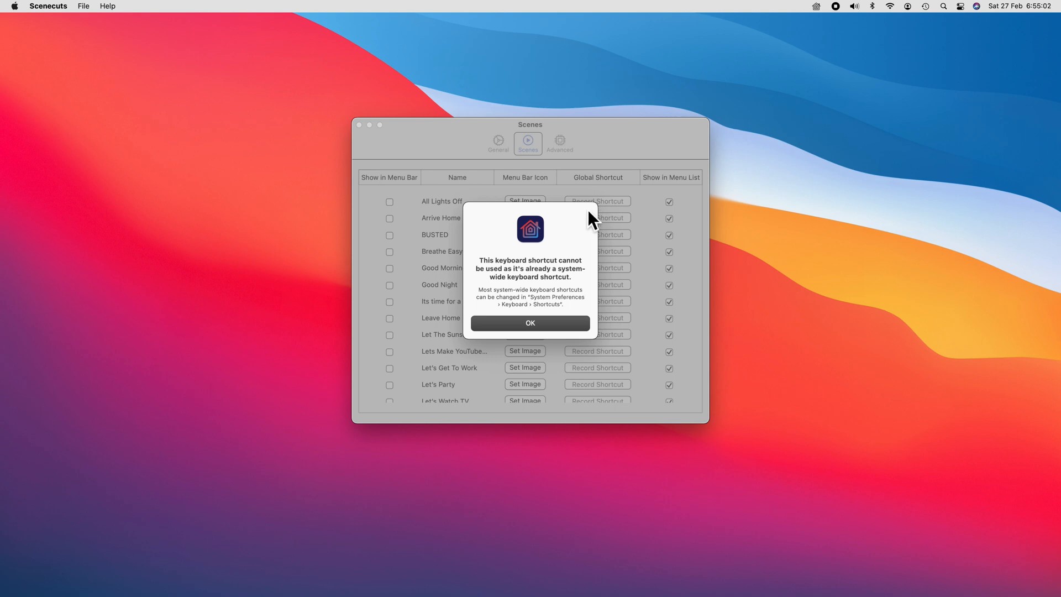
pyautogui.click(530, 323)
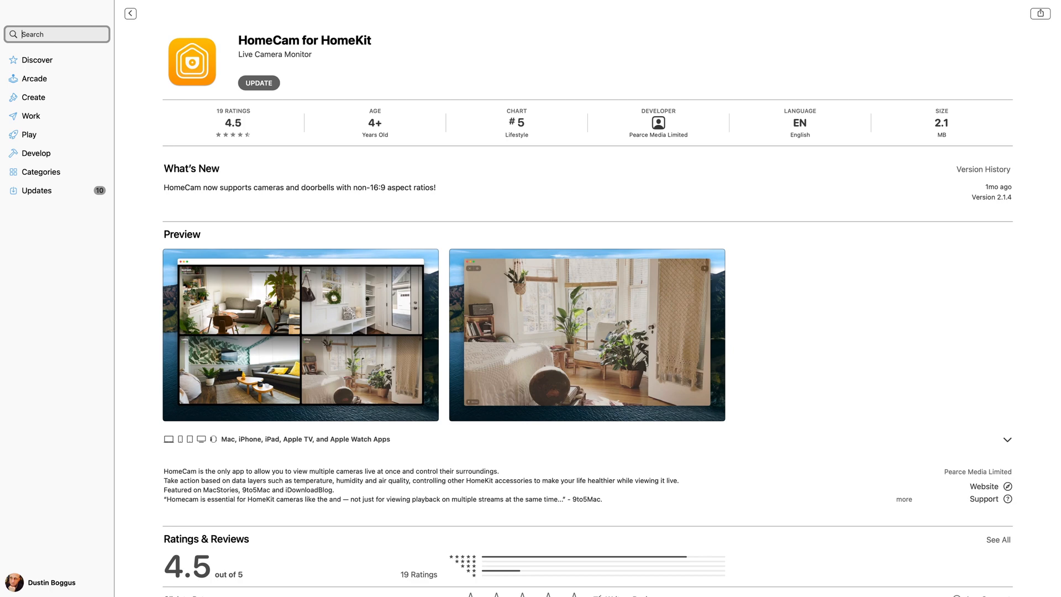
# Step: Start a new App Store search from the HomeCam for HomeKit page
pyautogui.click(258, 83)
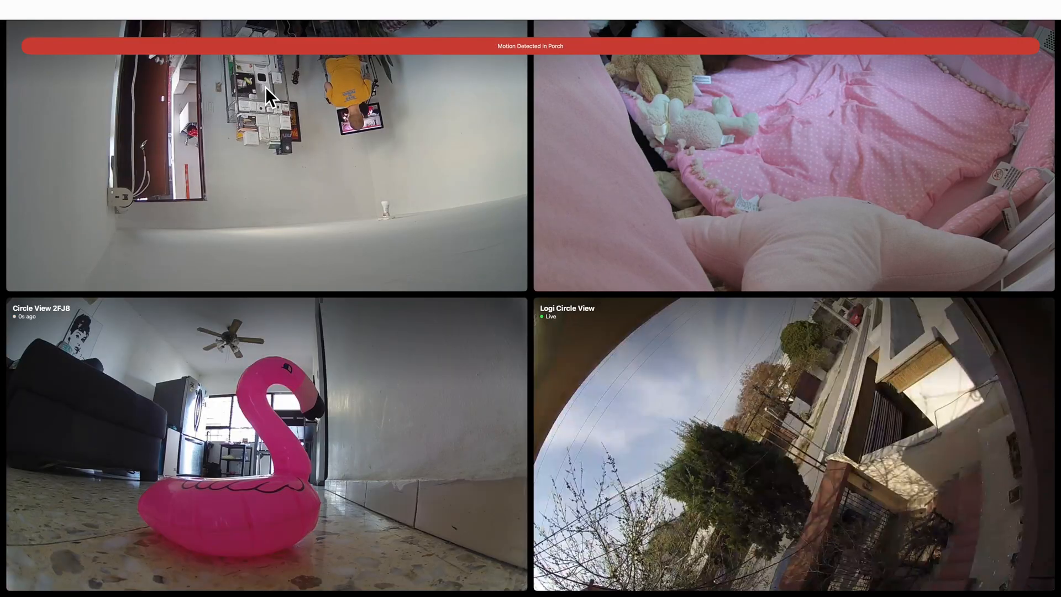
pyautogui.click(818, 166)
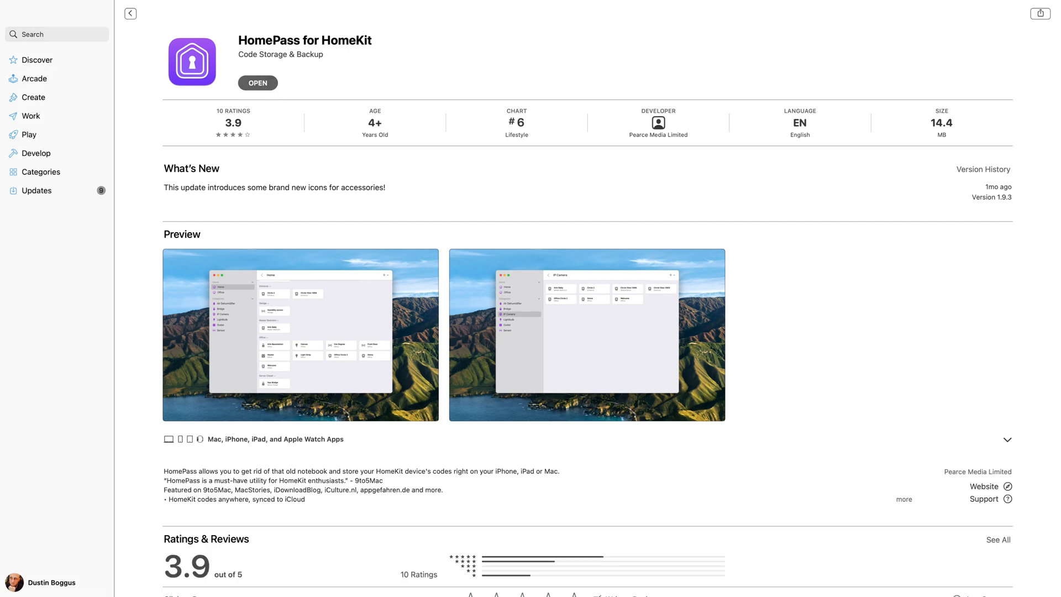
# Step: Collapse HomePass accessory categories and filter to Bridge, then Air Purifier accessories
pyautogui.click(258, 83)
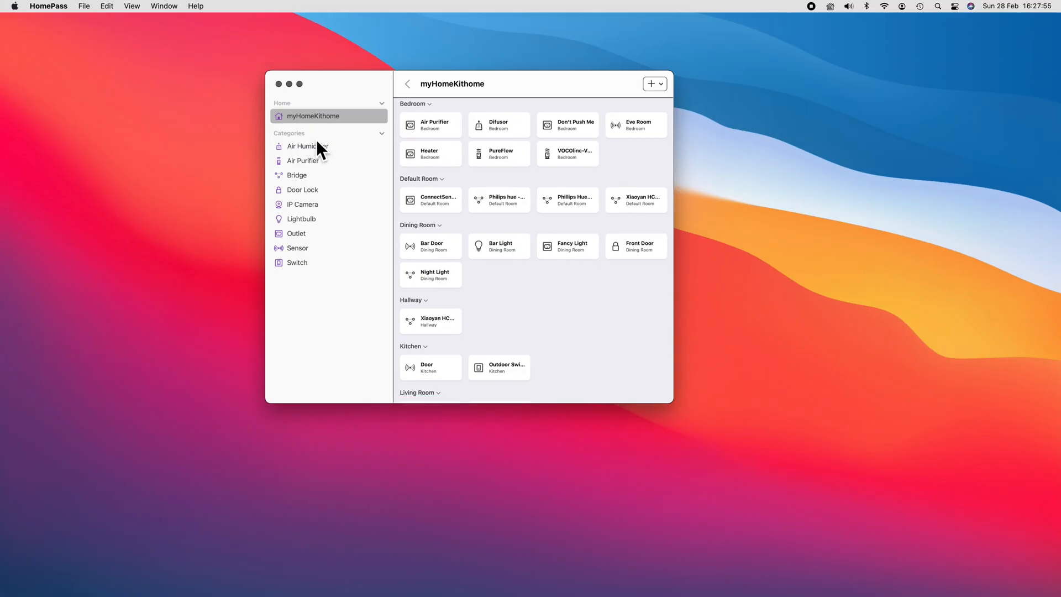
pyautogui.click(381, 132)
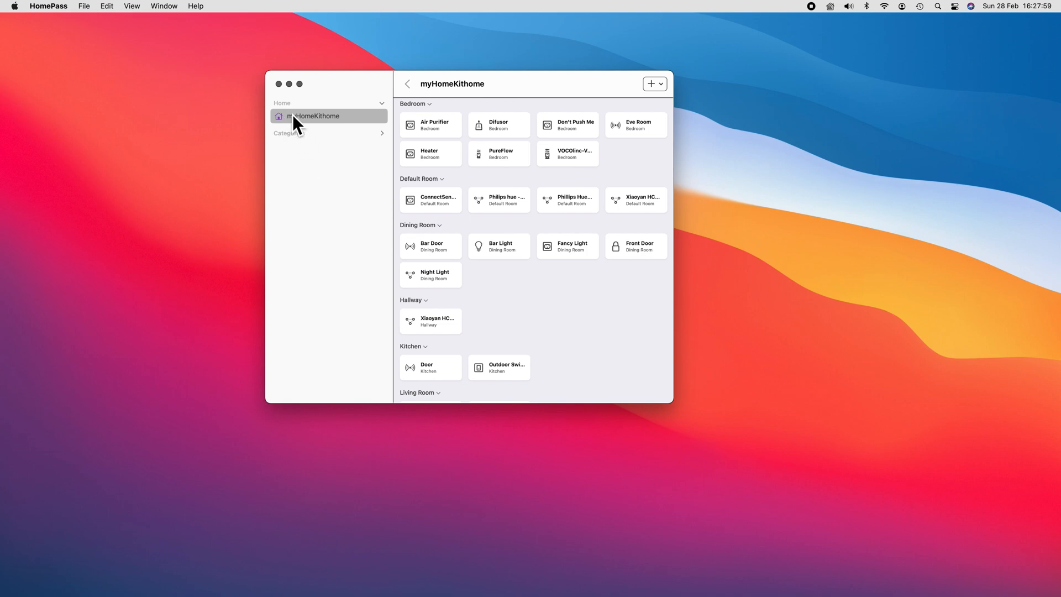
pyautogui.click(297, 175)
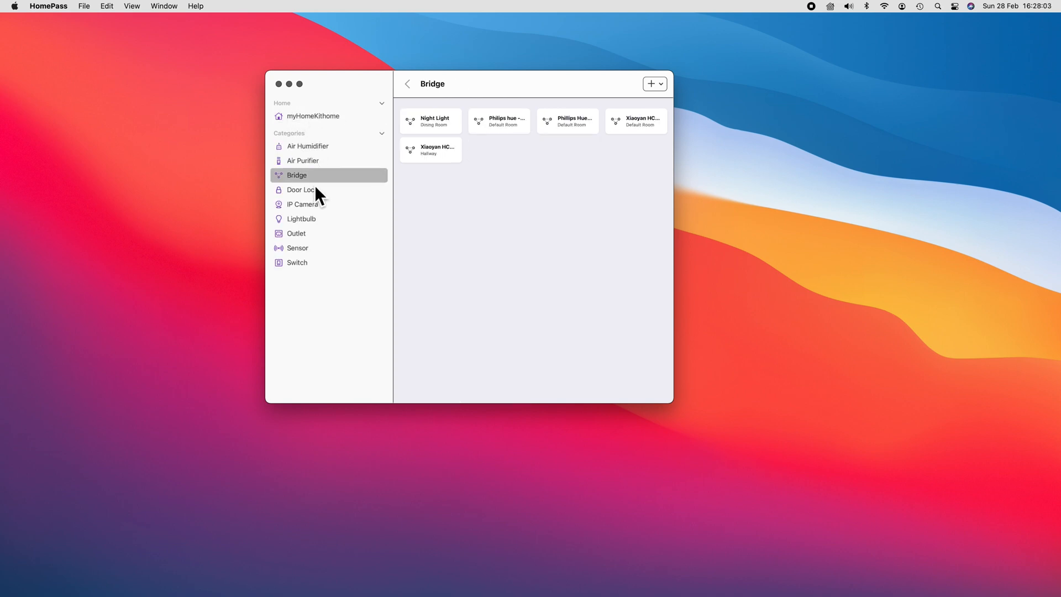
pyautogui.click(301, 160)
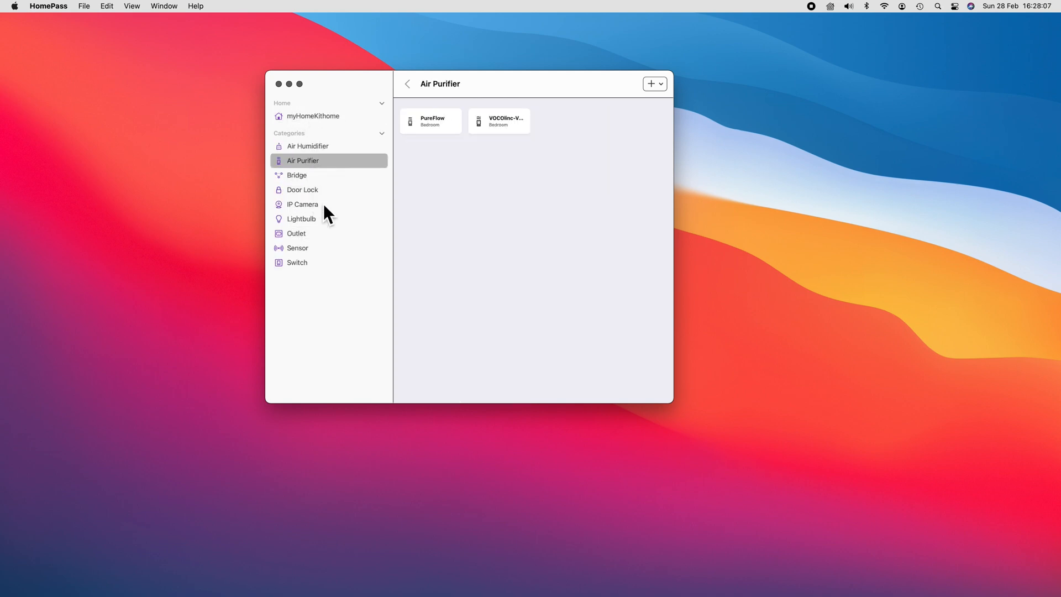
pyautogui.moveTo(666, 114)
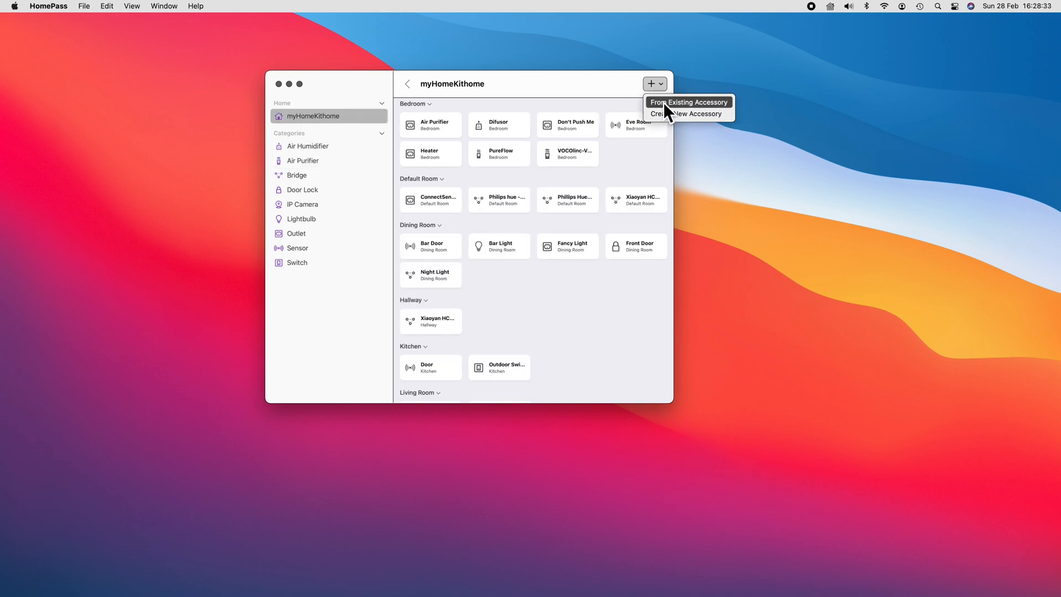
pyautogui.click(687, 102)
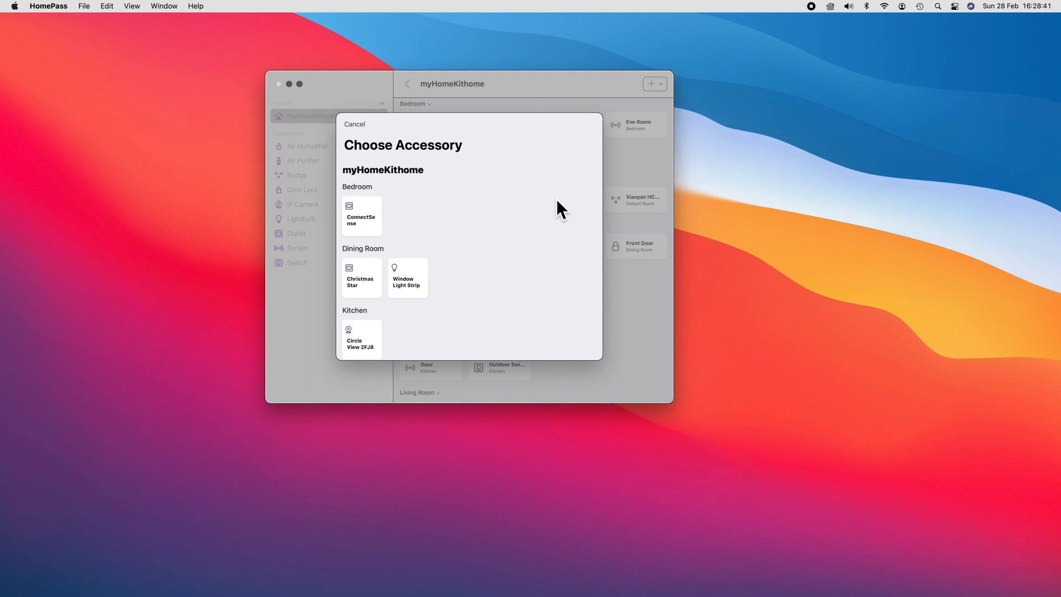
pyautogui.click(362, 216)
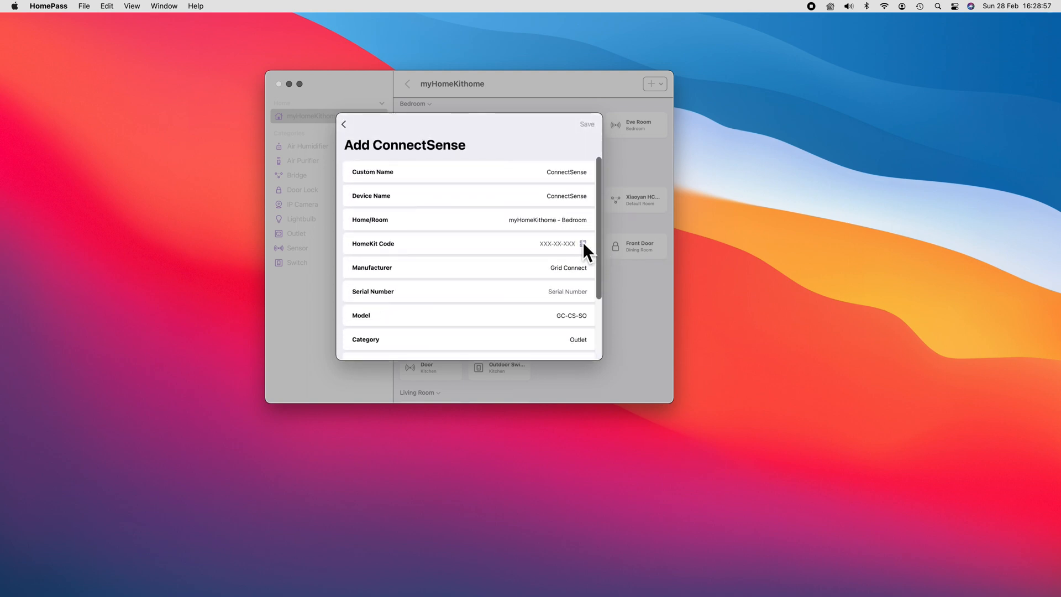
pyautogui.click(587, 243)
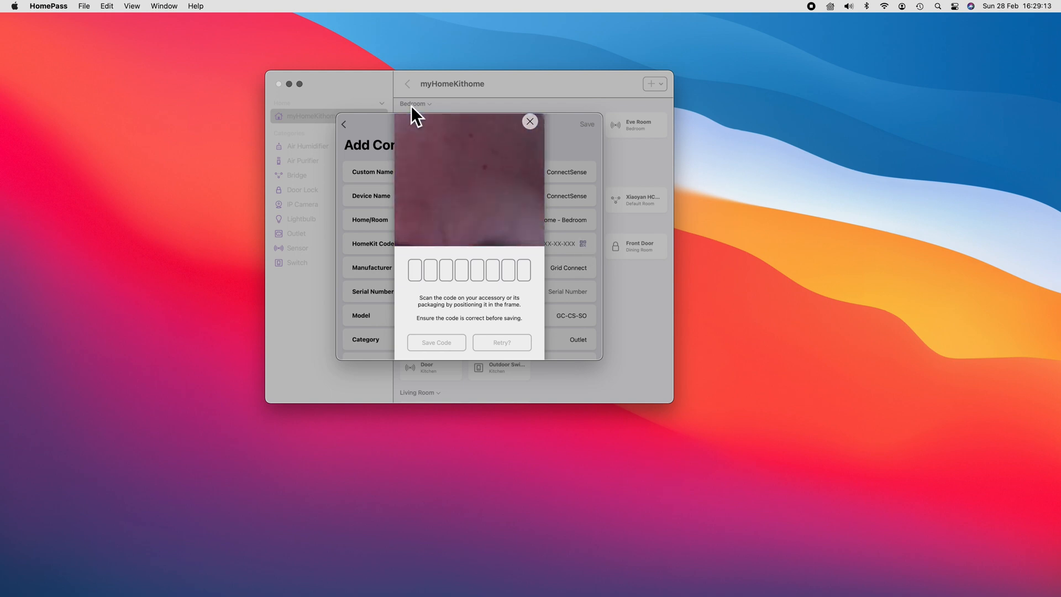
pyautogui.click(529, 121)
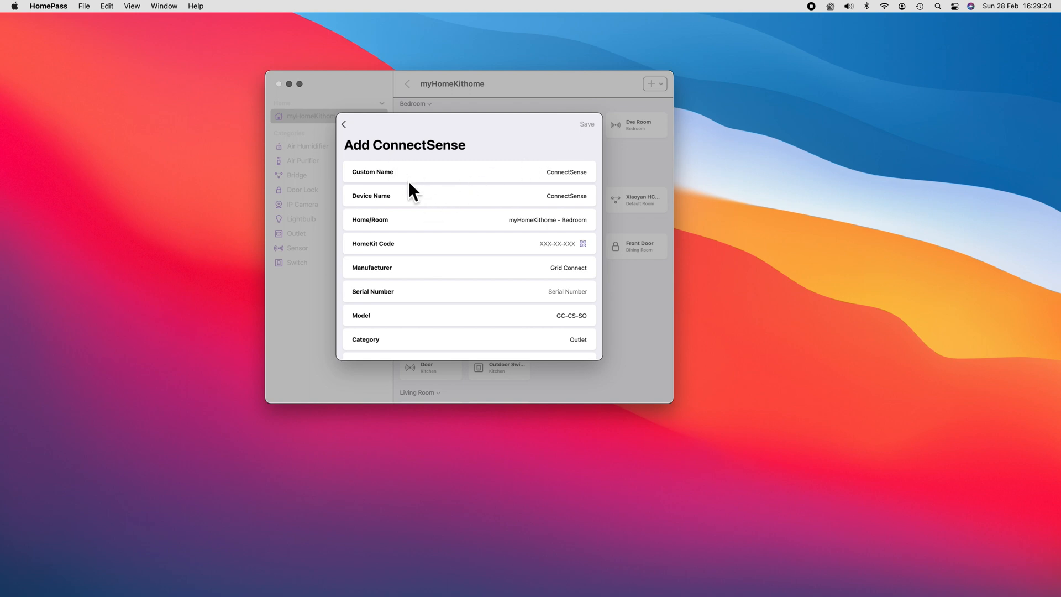
pyautogui.scroll(-3)
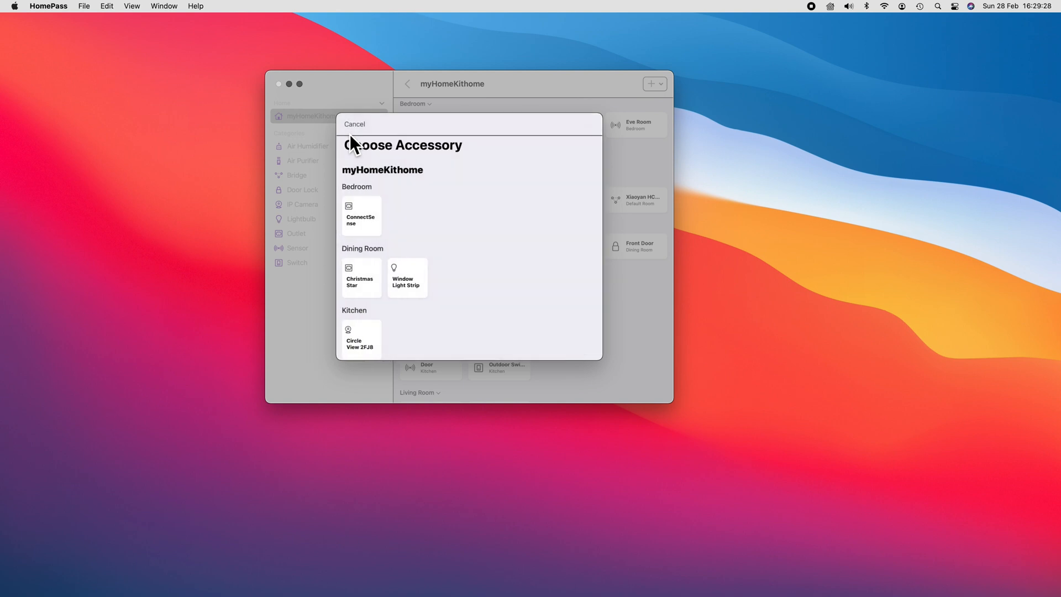
pyautogui.click(354, 124)
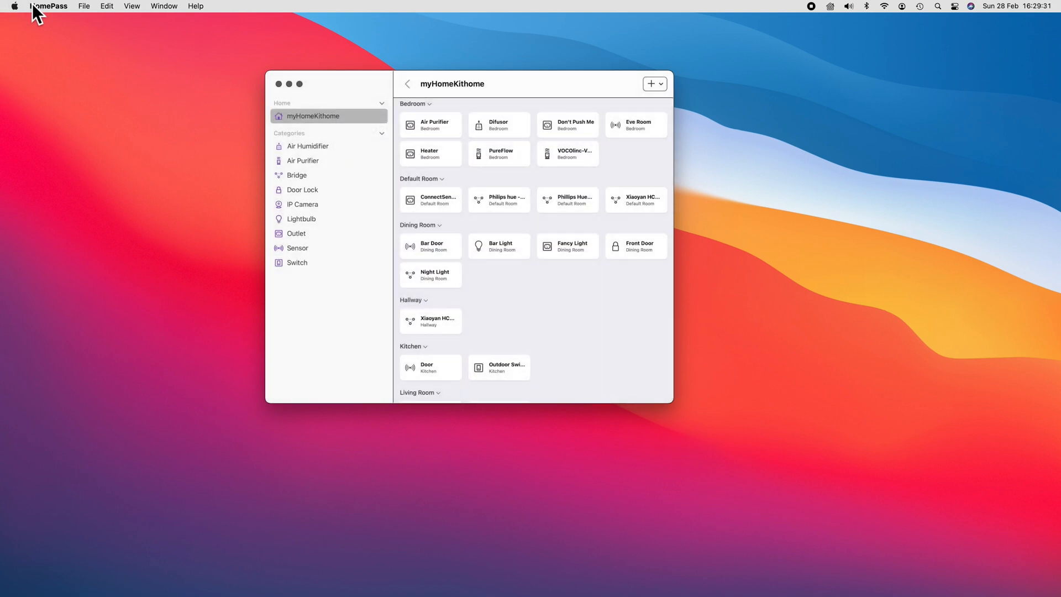
# Step: Export the HomePass accessory codes as a PDF from Preferences
pyautogui.click(48, 6)
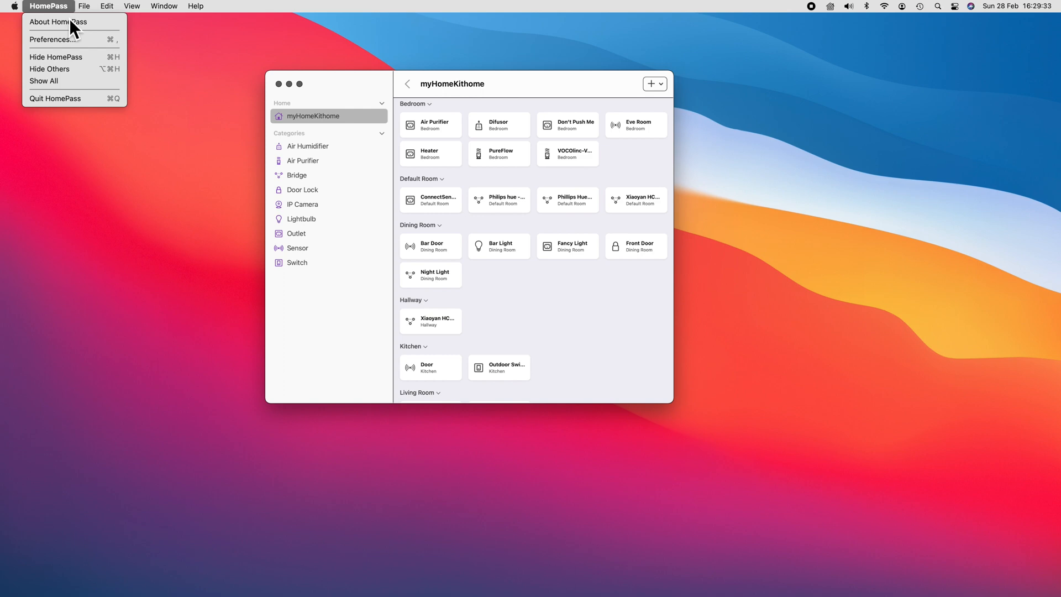
pyautogui.moveTo(79, 54)
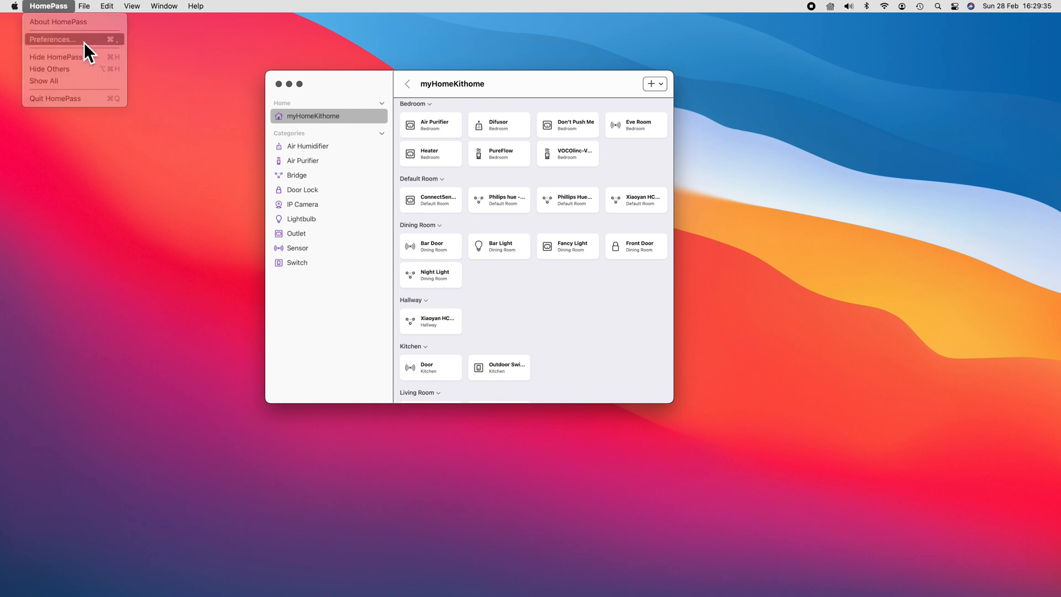
pyautogui.click(53, 39)
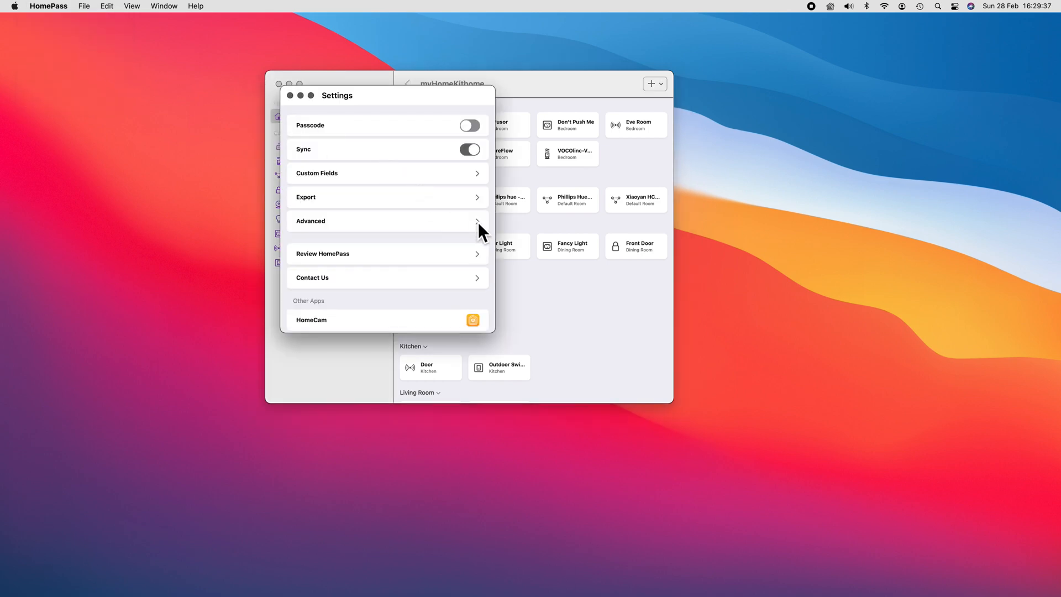
pyautogui.moveTo(302, 177)
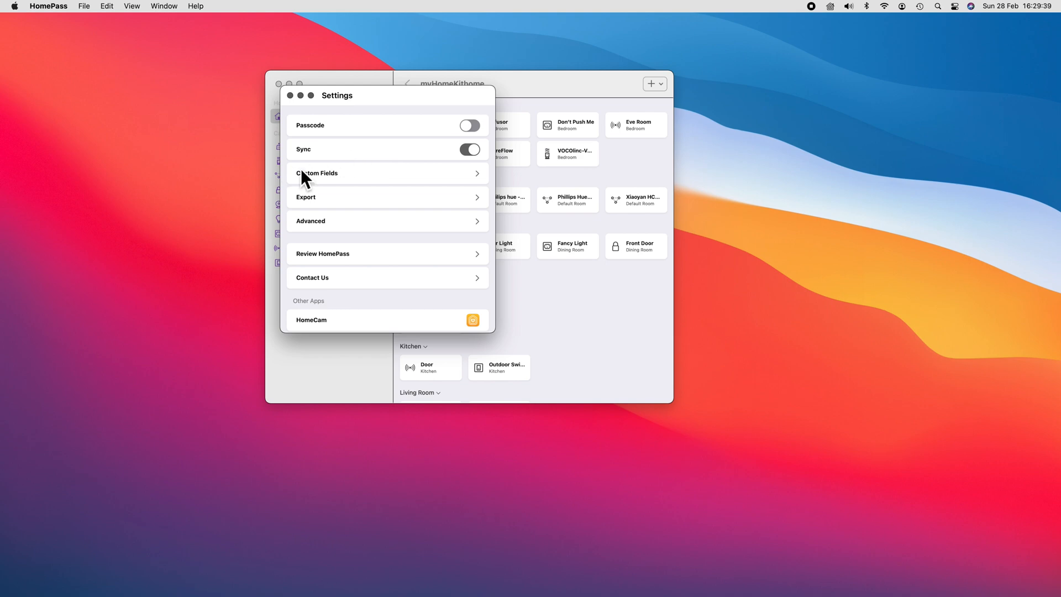
pyautogui.moveTo(323, 200)
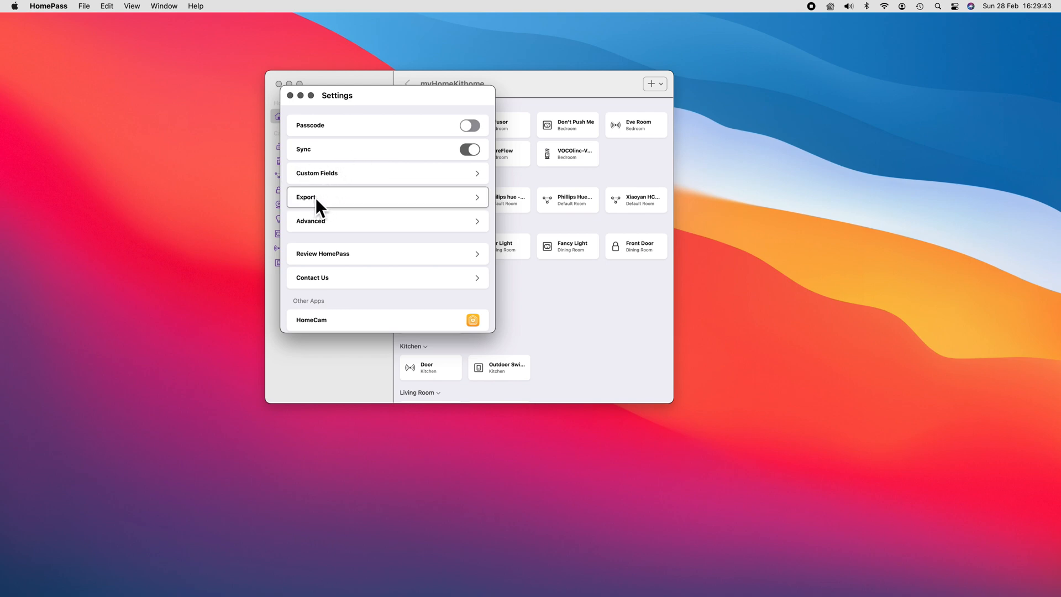
pyautogui.click(388, 197)
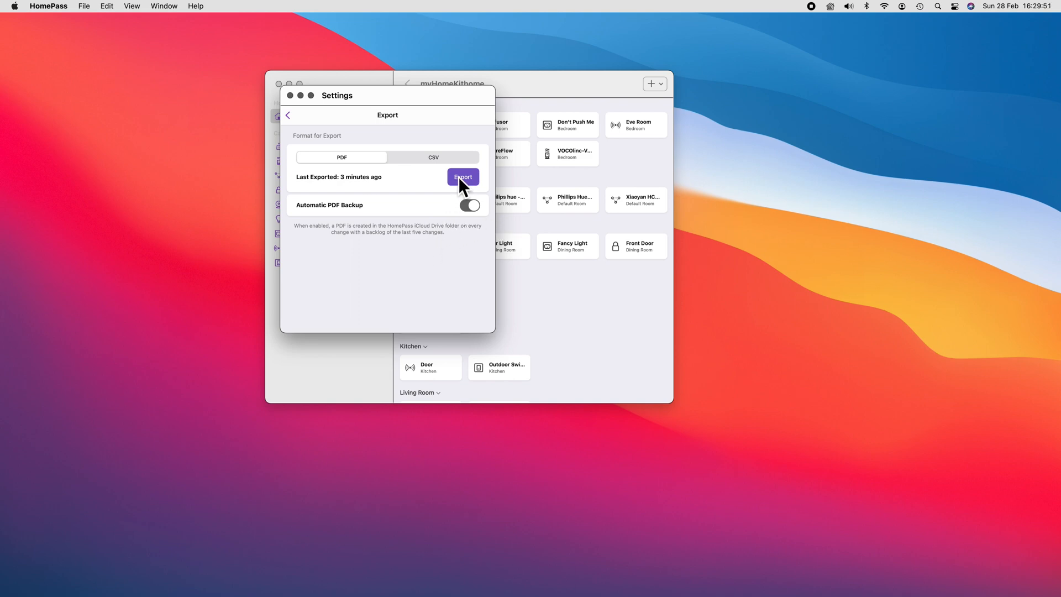
pyautogui.click(462, 176)
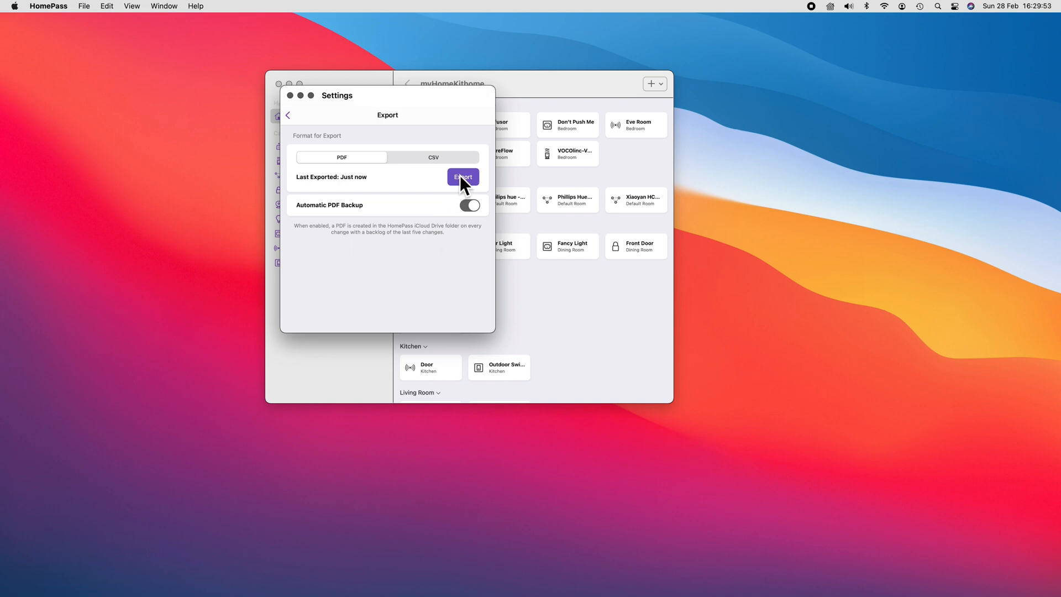
pyautogui.click(462, 177)
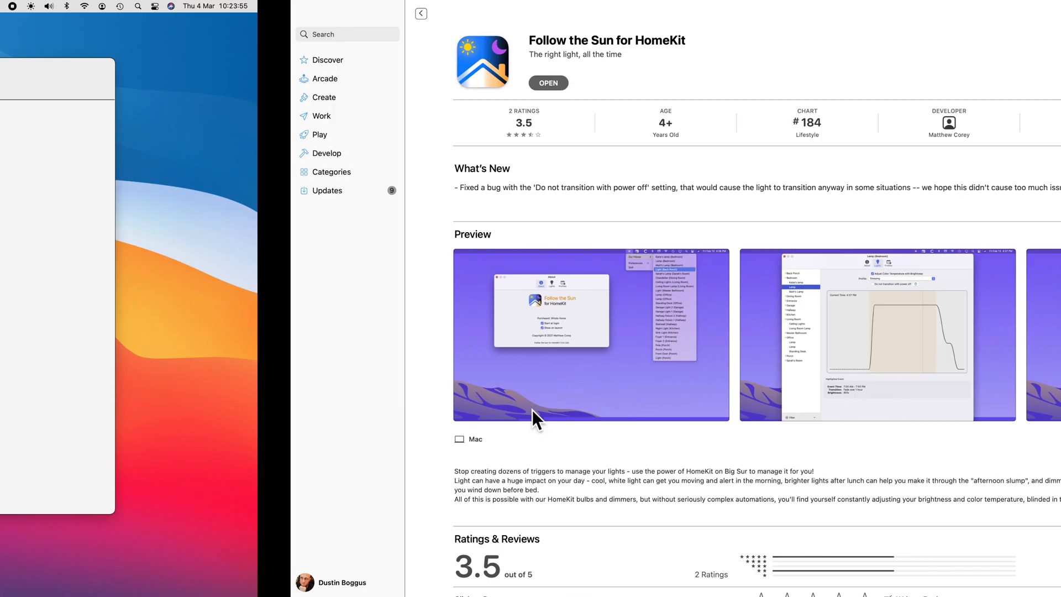
# Step: Select the Daytime Working profile and its 6:00 event at 85% brightness
pyautogui.click(548, 82)
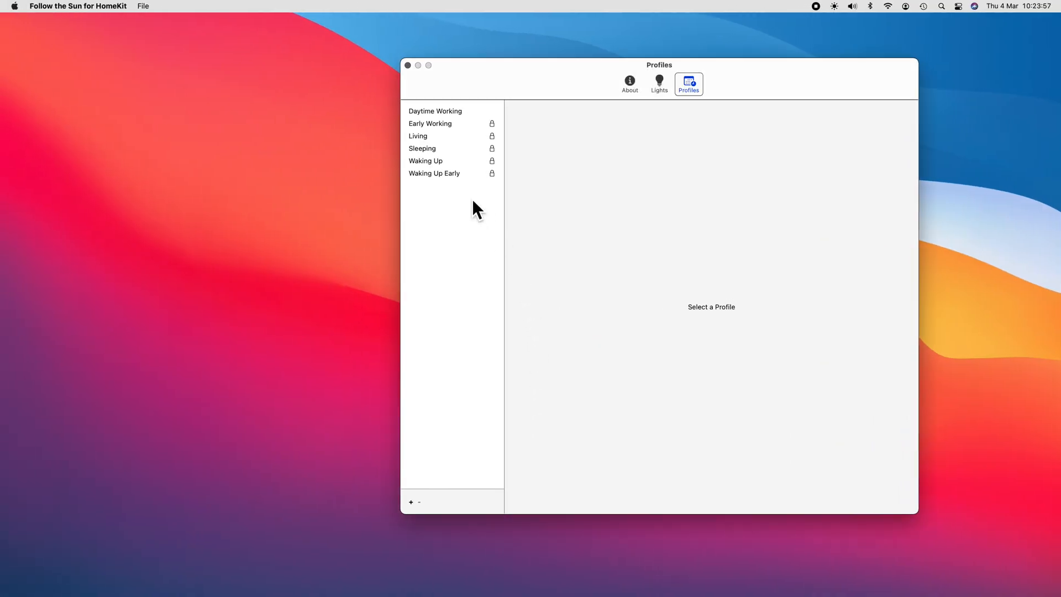
pyautogui.moveTo(466, 157)
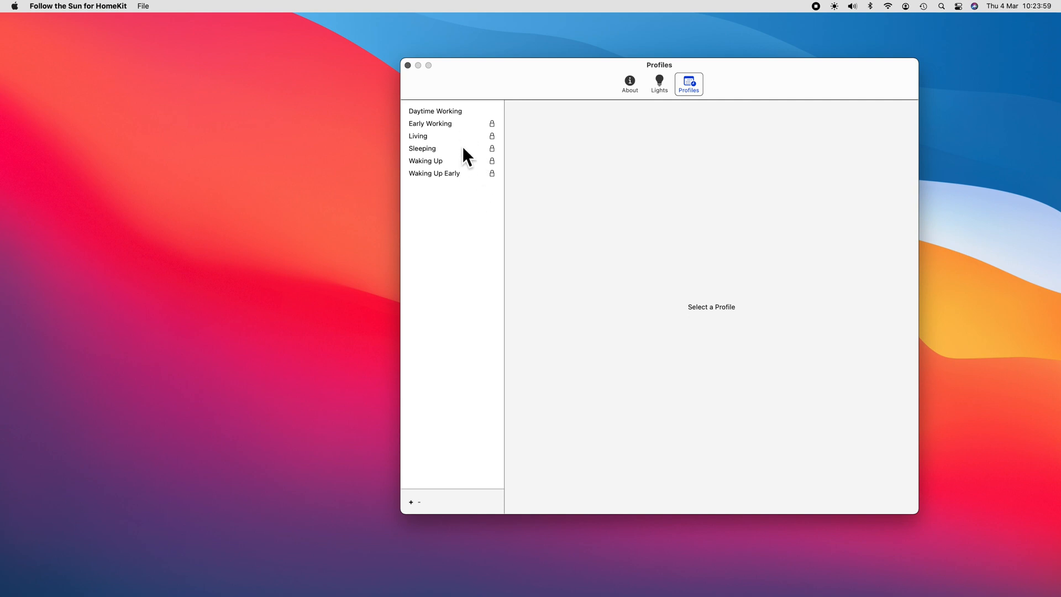
pyautogui.moveTo(472, 129)
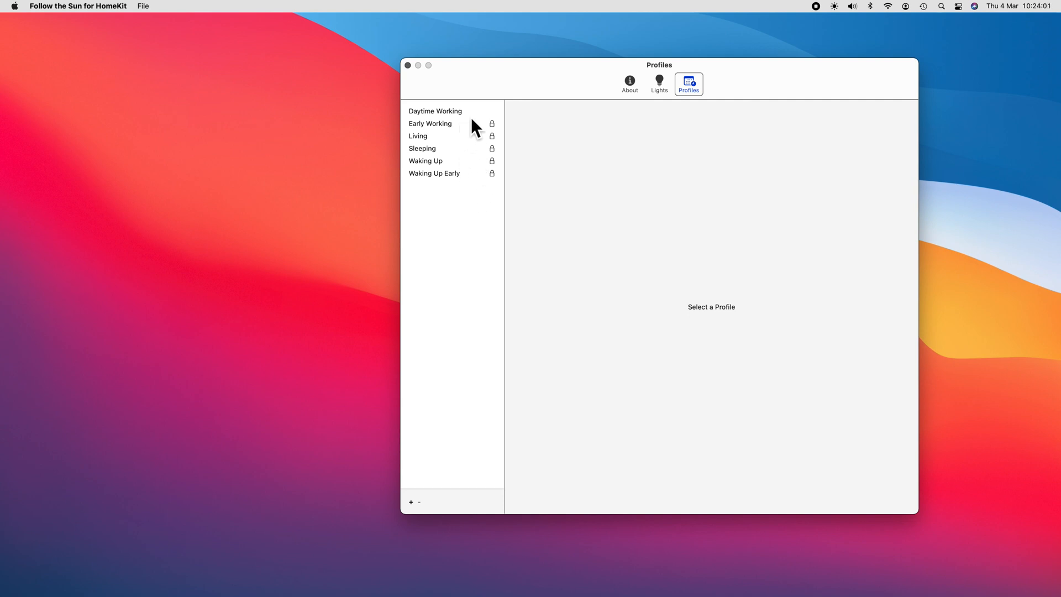
pyautogui.click(434, 110)
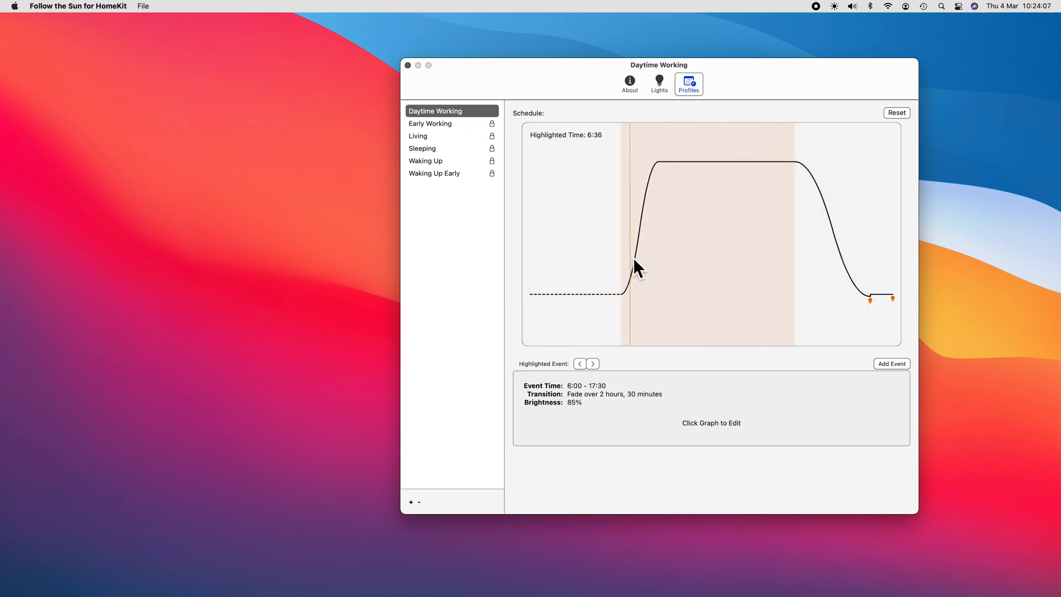
pyautogui.click(630, 269)
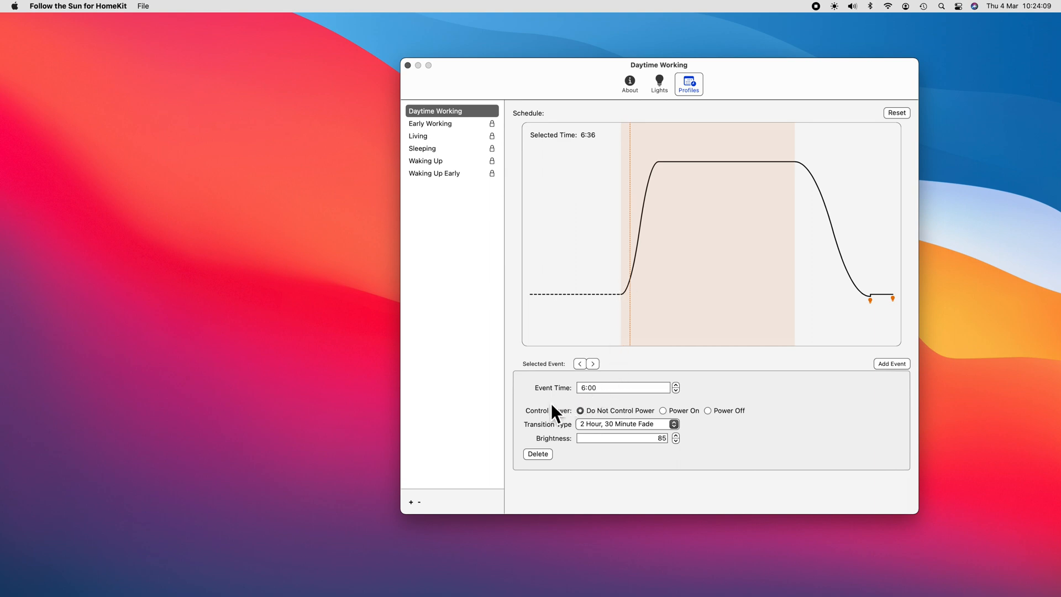
pyautogui.moveTo(539, 430)
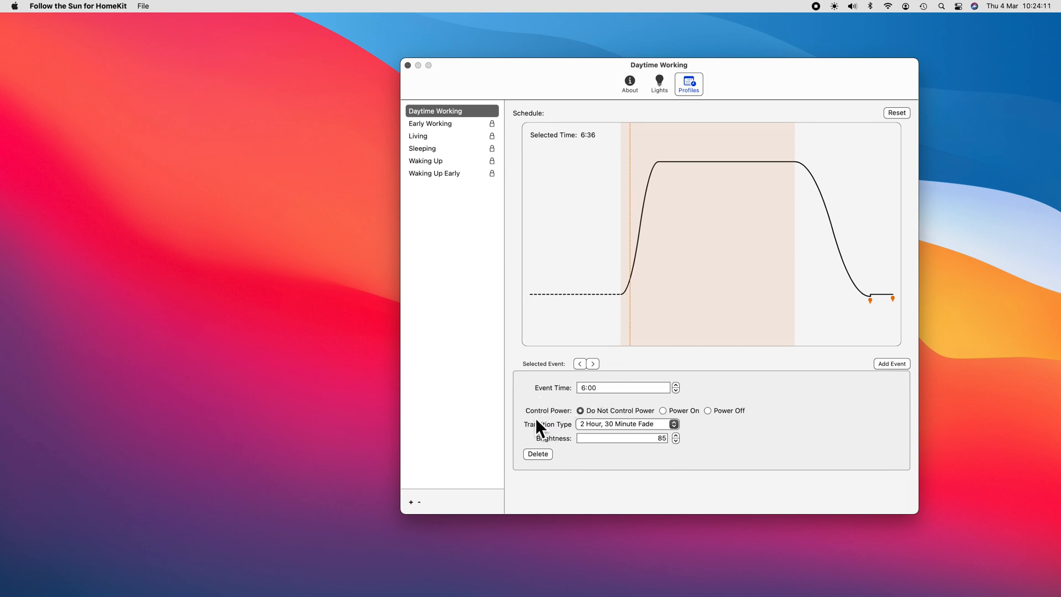
pyautogui.moveTo(541, 474)
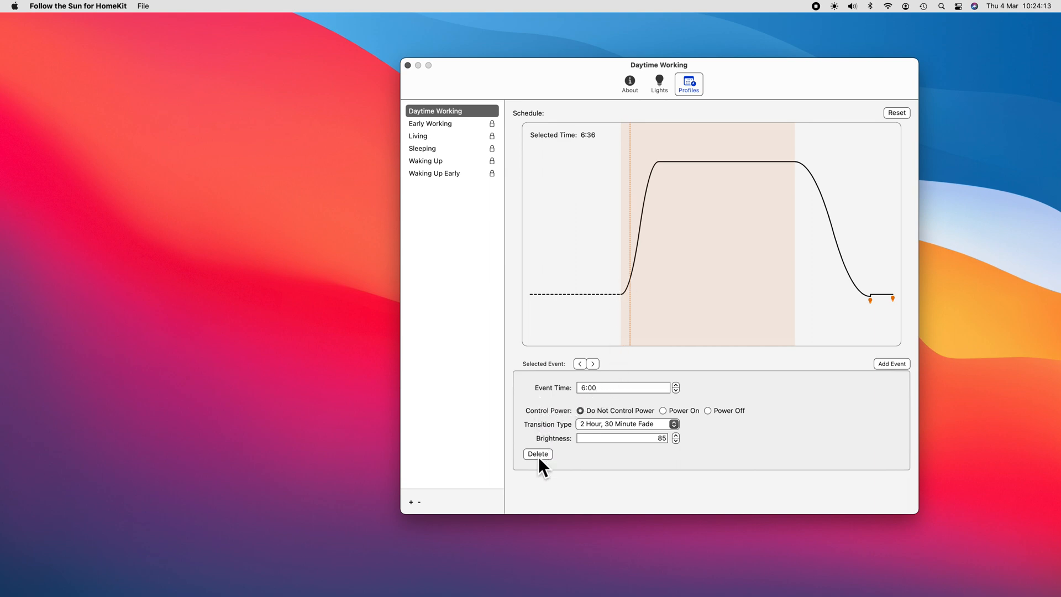
pyautogui.moveTo(772, 505)
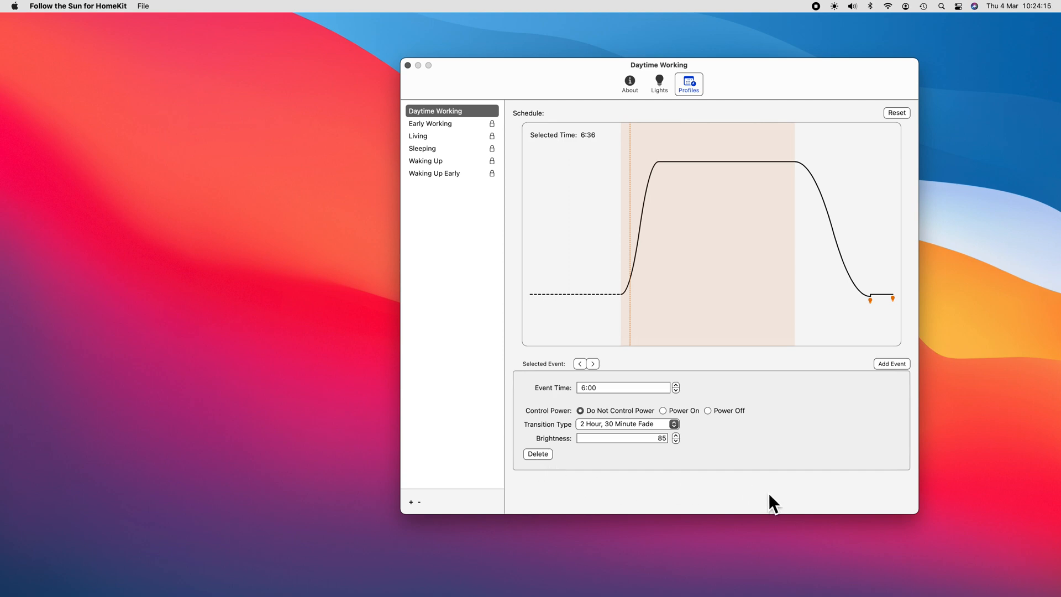
pyautogui.moveTo(661, 166)
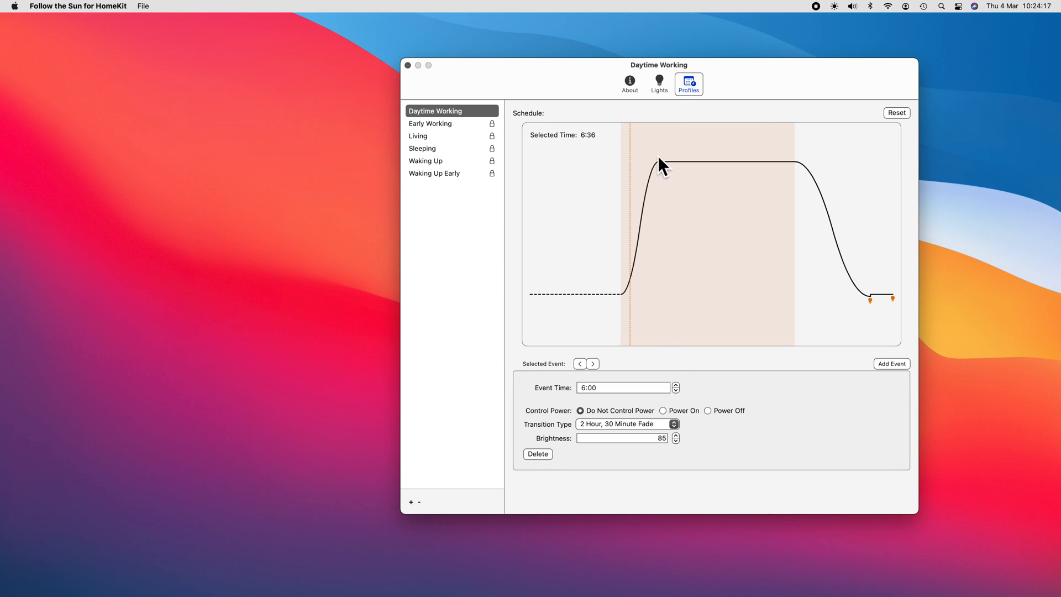
pyautogui.click(659, 81)
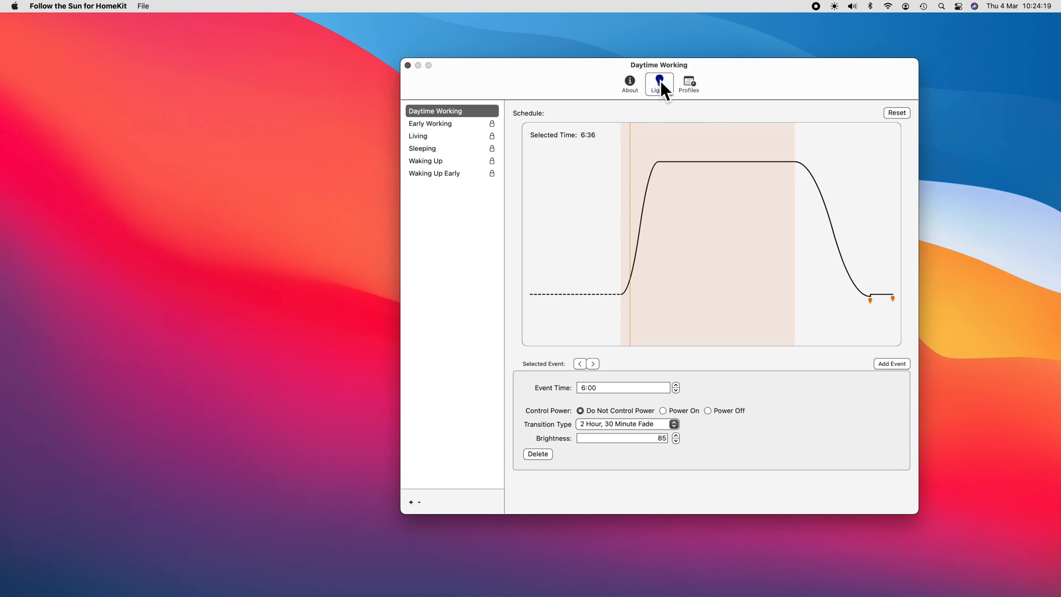
# Step: Scroll through Follow the Sun's room-grouped lights list, then show the About tab
pyautogui.click(659, 80)
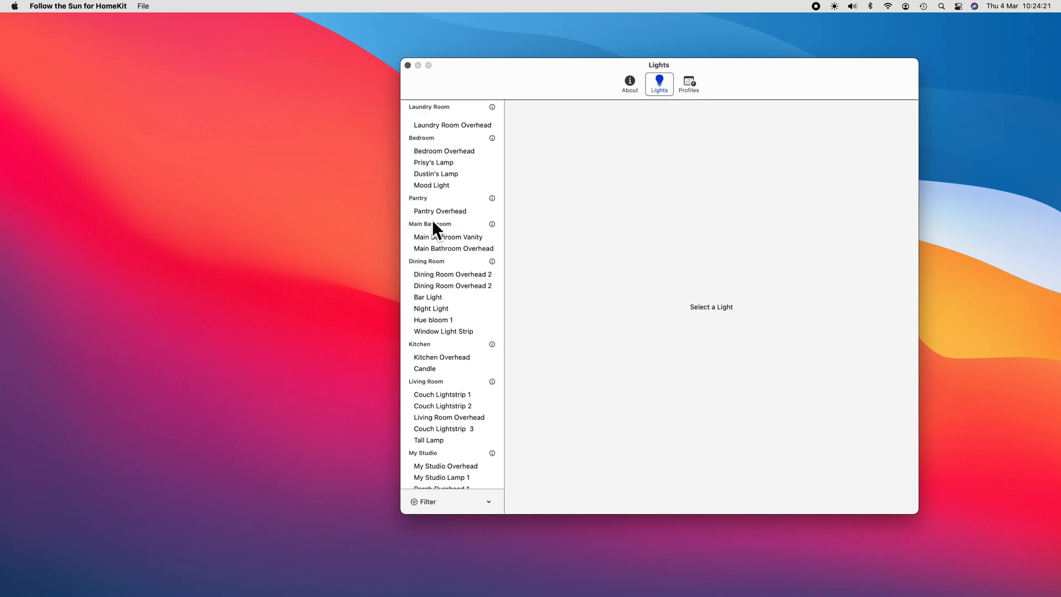
pyautogui.scroll(-3)
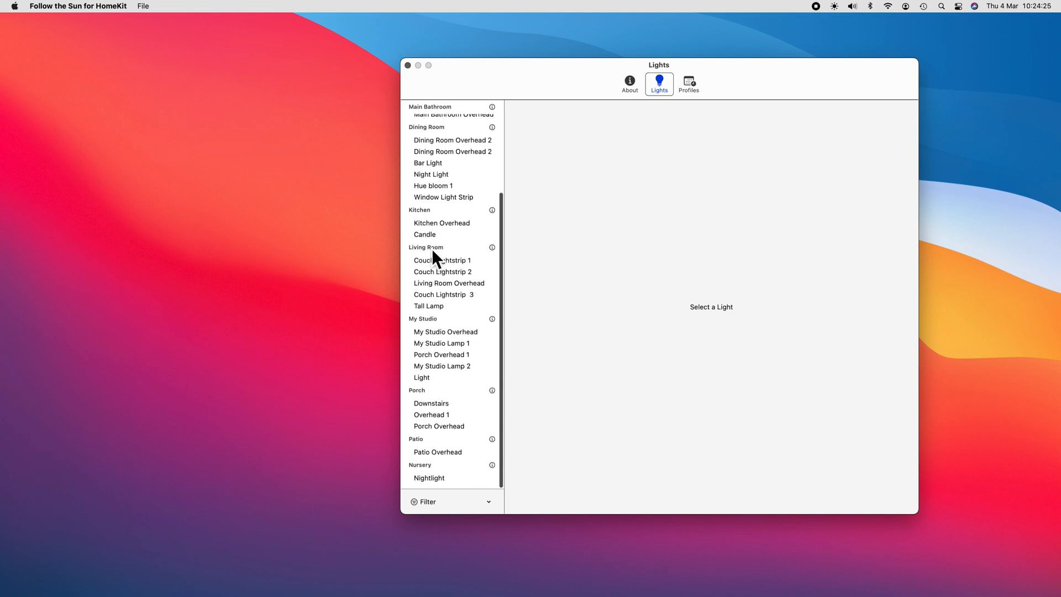
pyautogui.scroll(3)
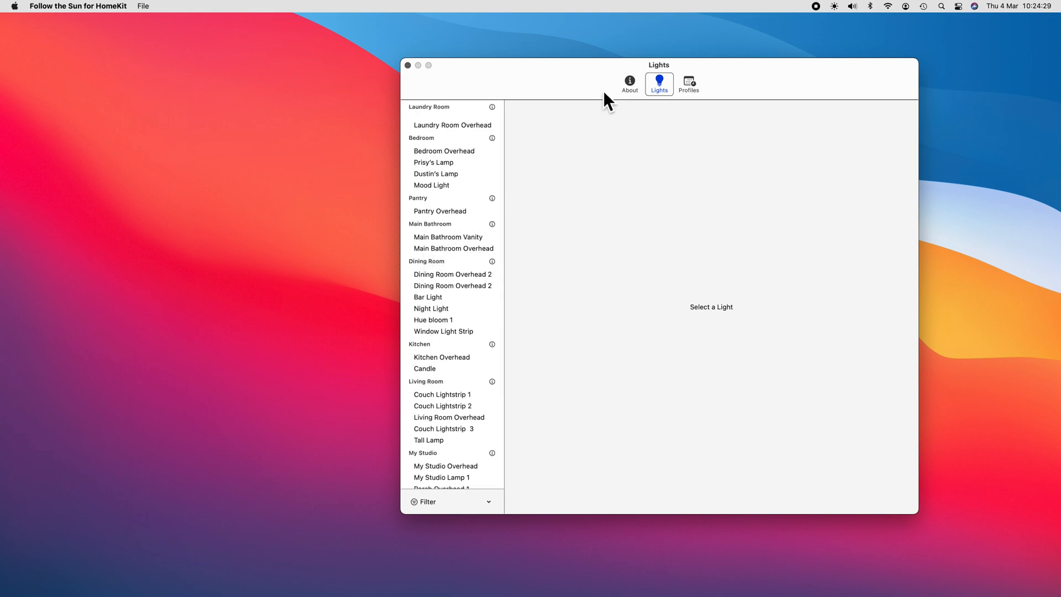
pyautogui.click(630, 83)
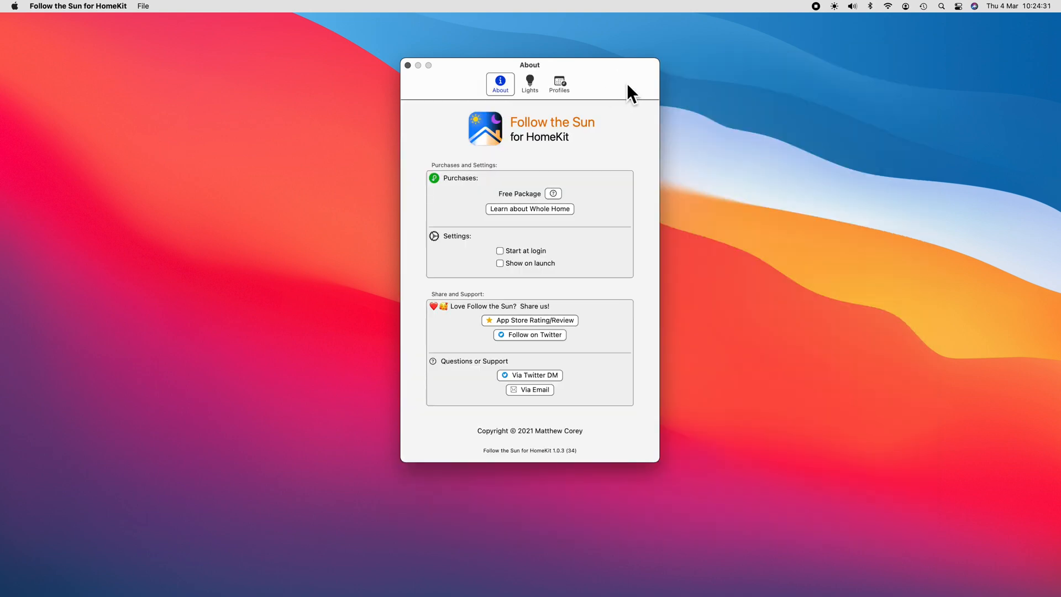
pyautogui.moveTo(487, 203)
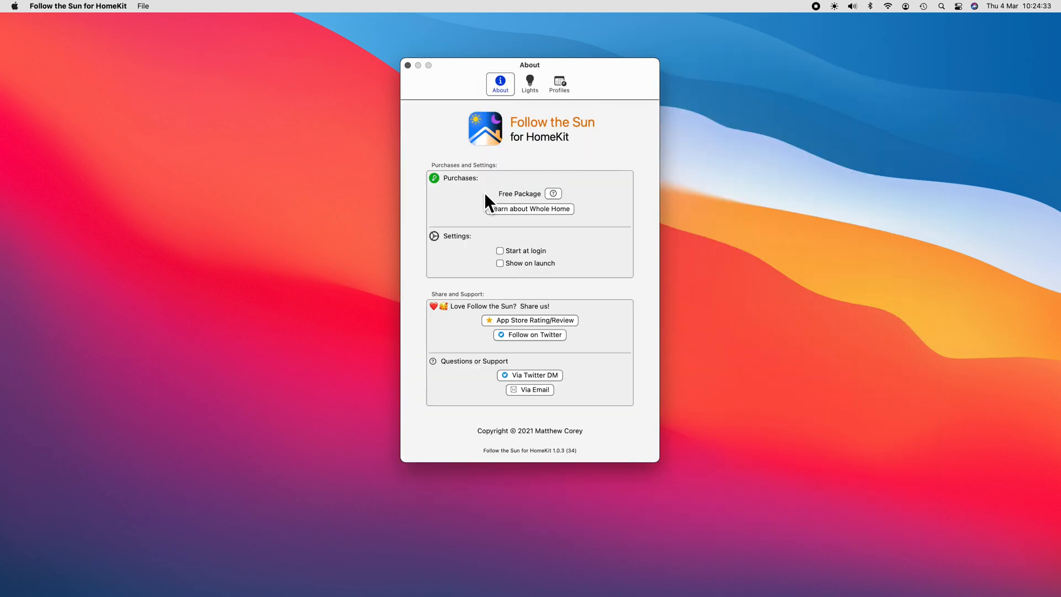
pyautogui.moveTo(480, 229)
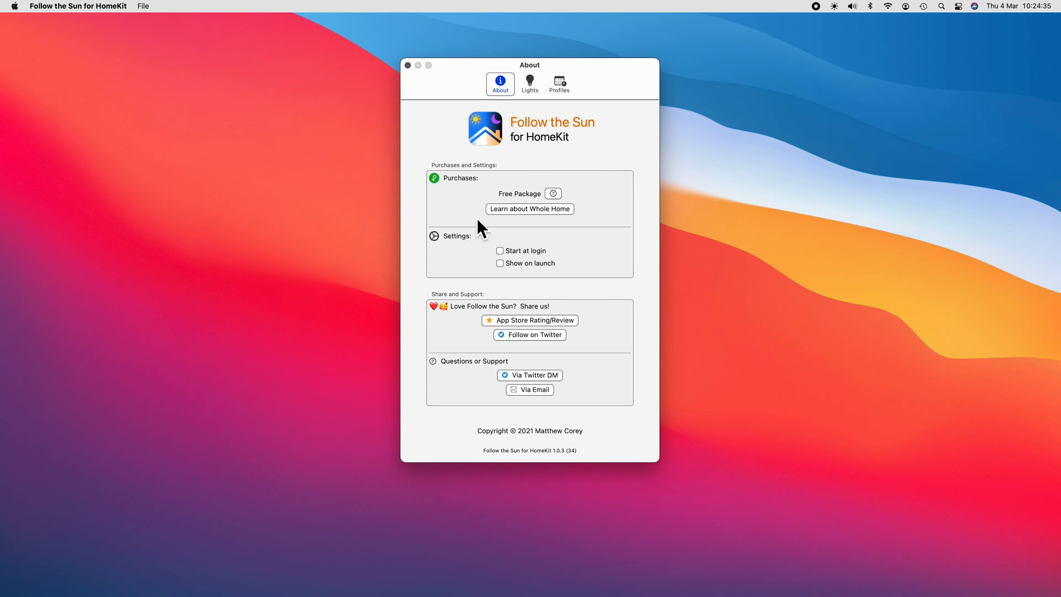
# Step: Open 'Learn about Whole Home' to show the Monthly through Lifetime subscription prices
pyautogui.click(529, 209)
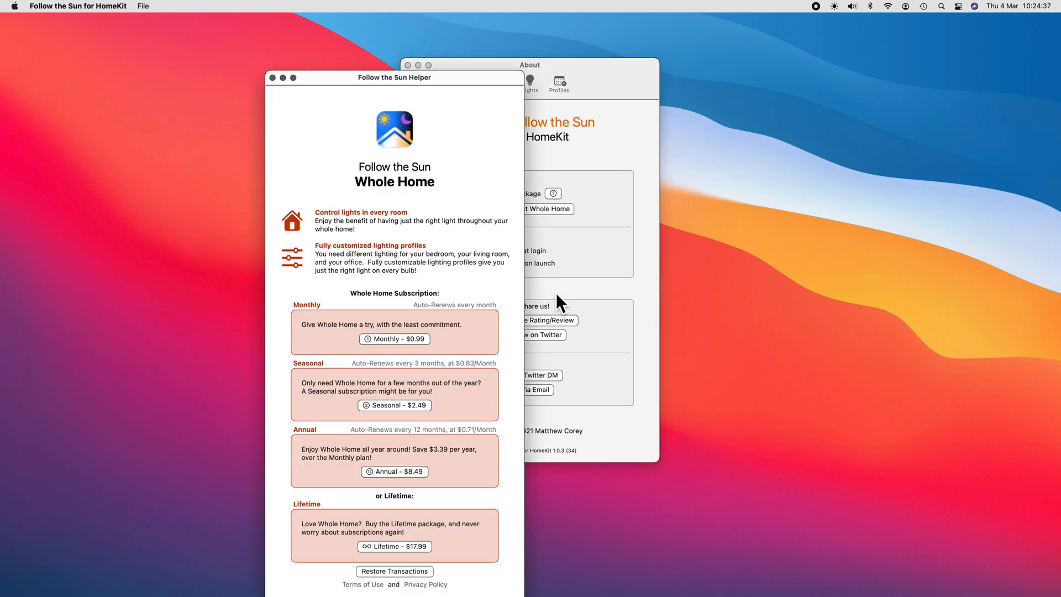
pyautogui.moveTo(376, 309)
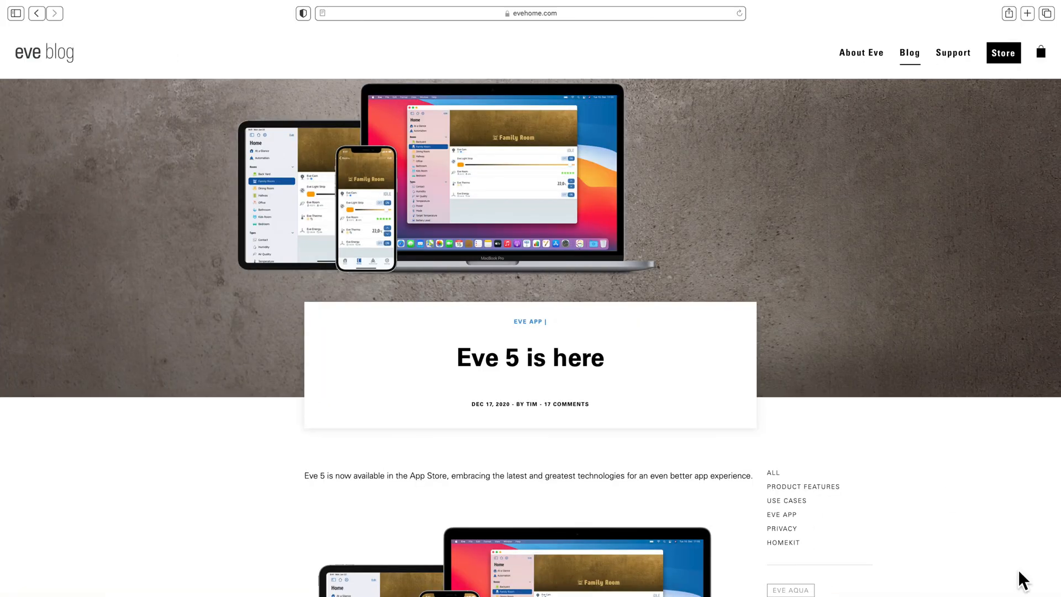
# Step: Scroll the 'Eve 5 is here' post down through Built for 14 to Built for the Mac
pyautogui.scroll(-3)
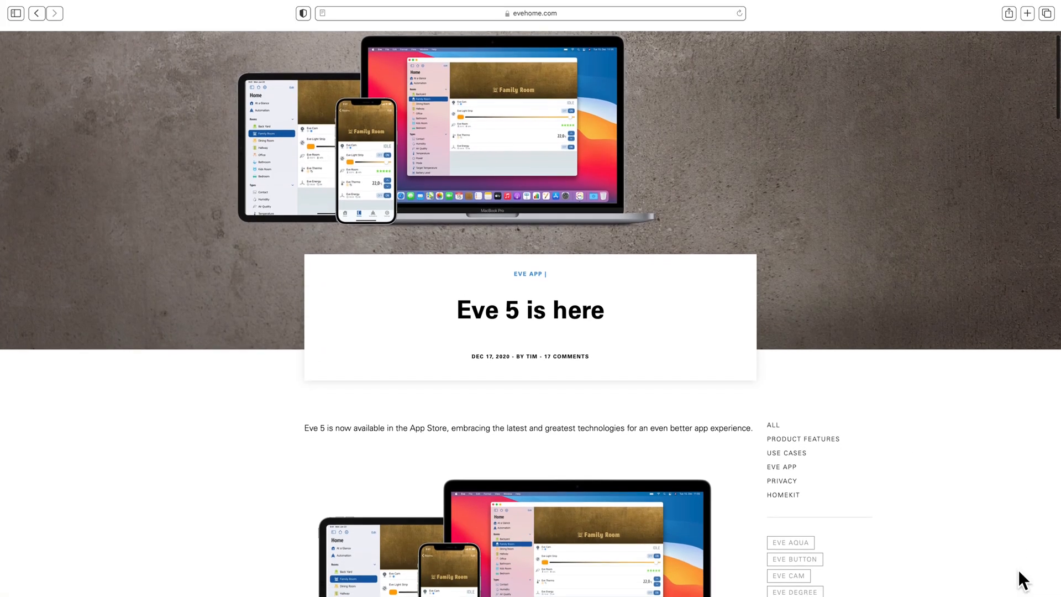
pyautogui.scroll(-3)
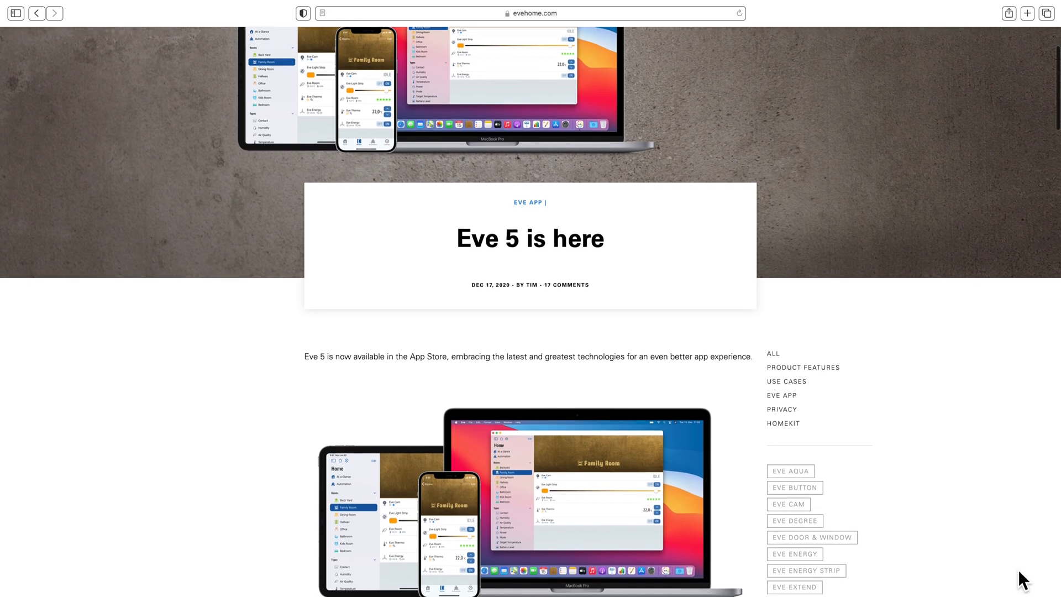
pyautogui.scroll(-3)
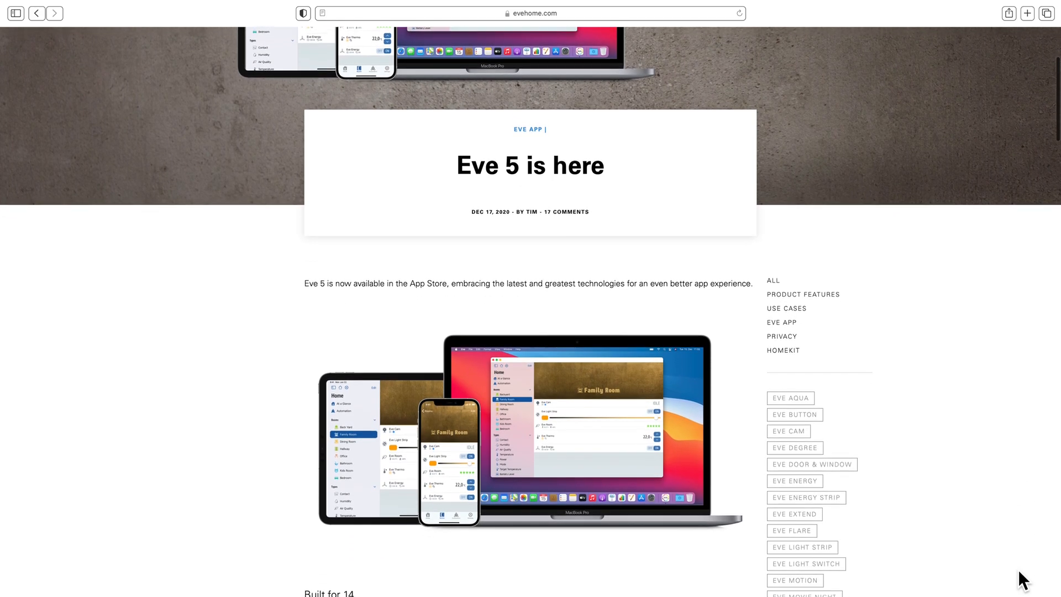
pyautogui.scroll(-3)
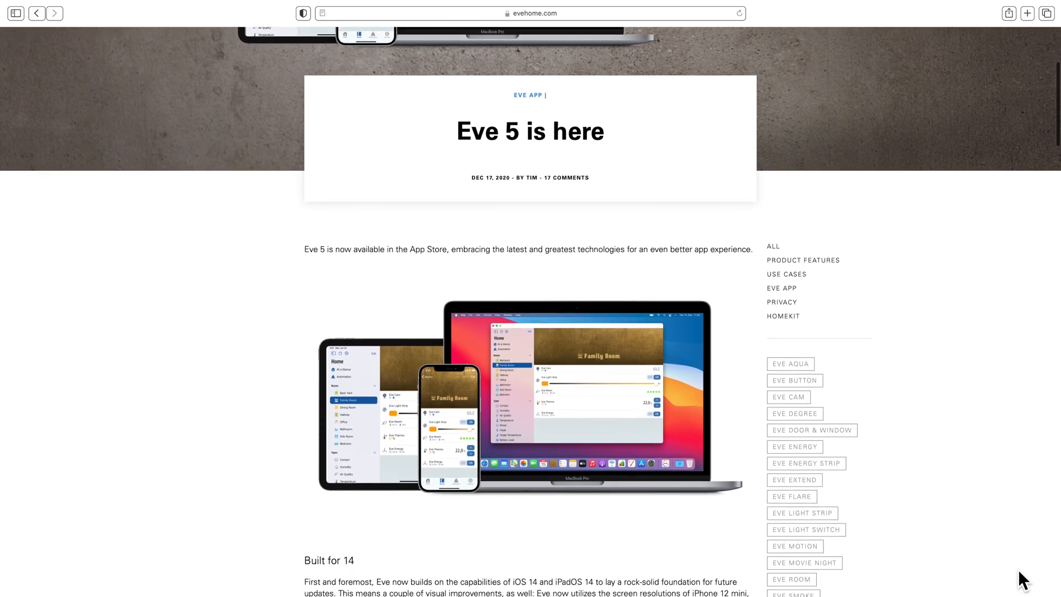
pyautogui.scroll(-3)
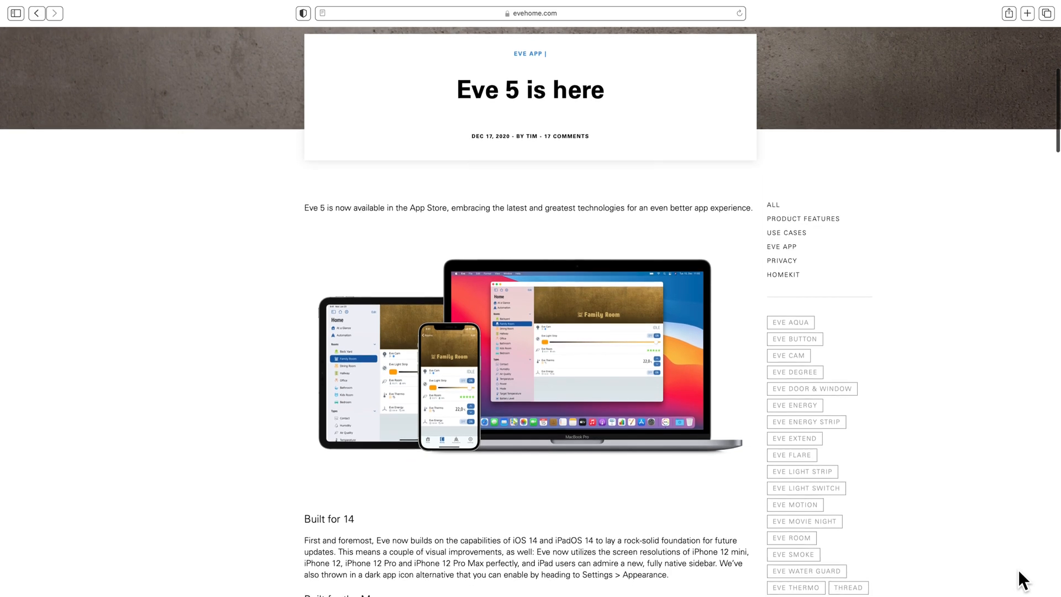
pyautogui.scroll(-3)
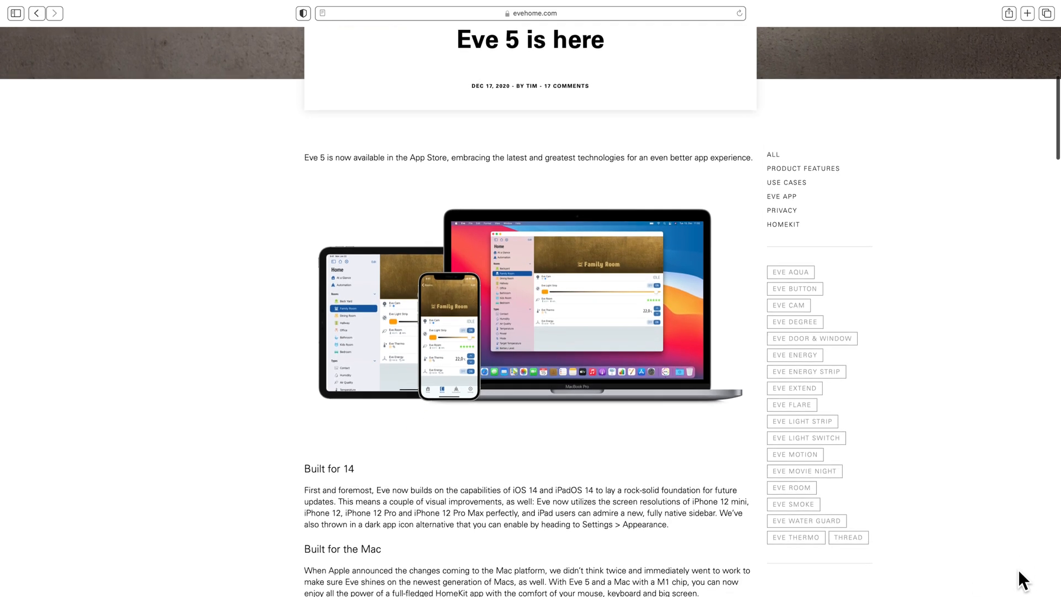
pyautogui.scroll(-3)
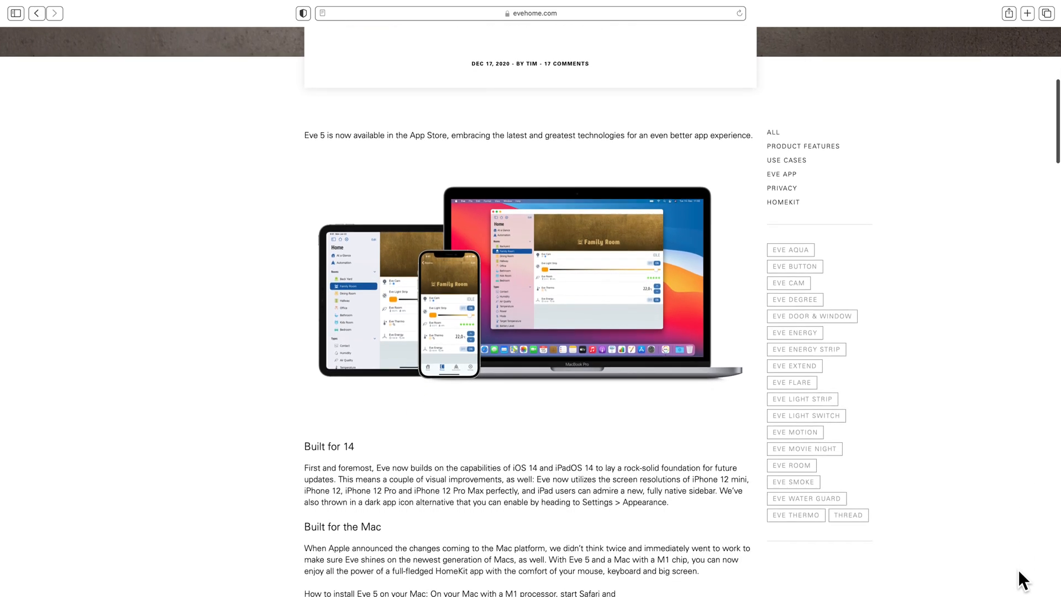
pyautogui.scroll(-3)
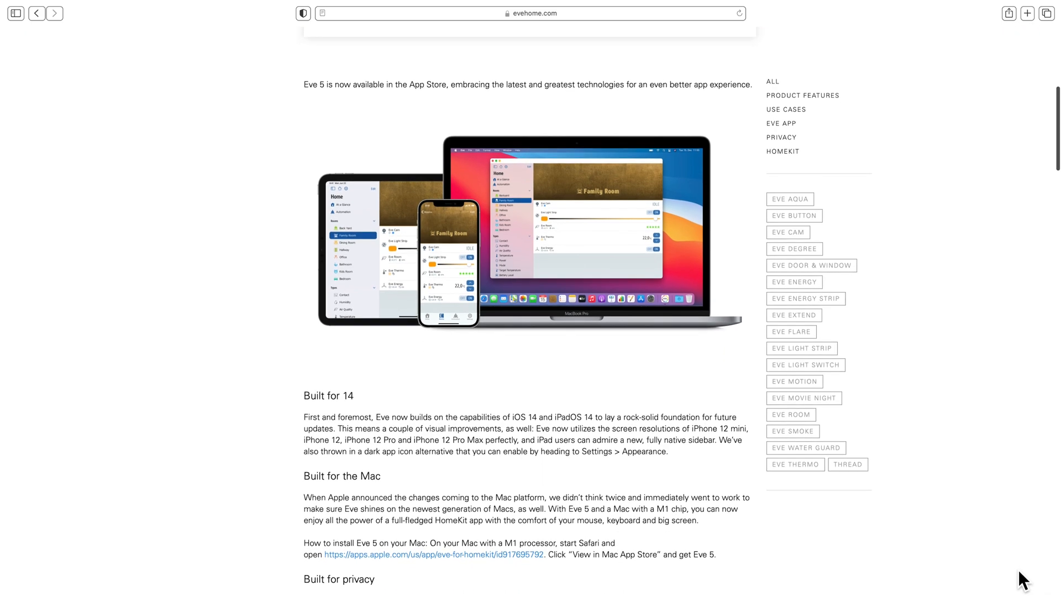
pyautogui.scroll(-3)
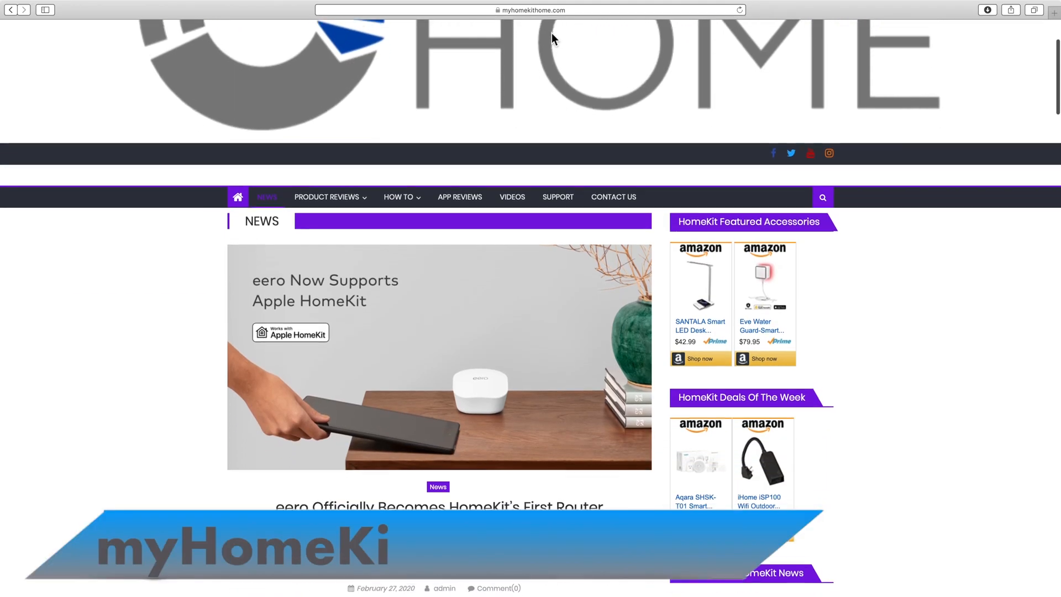
# Step: Scroll the myhomekithome News page past the eero router story to the Onelink Safe & Sound article
pyautogui.scroll(-3)
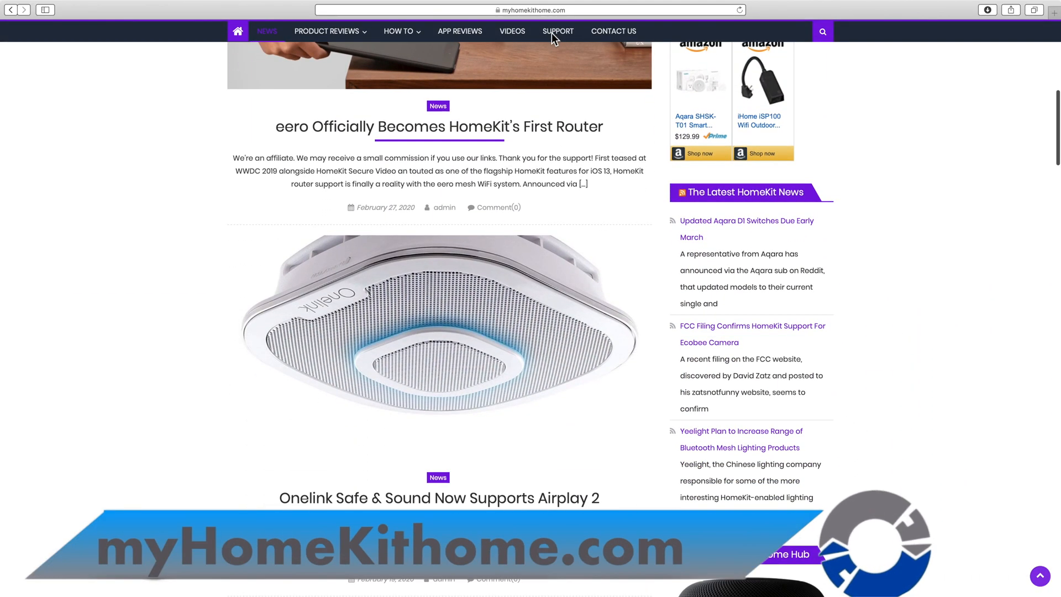